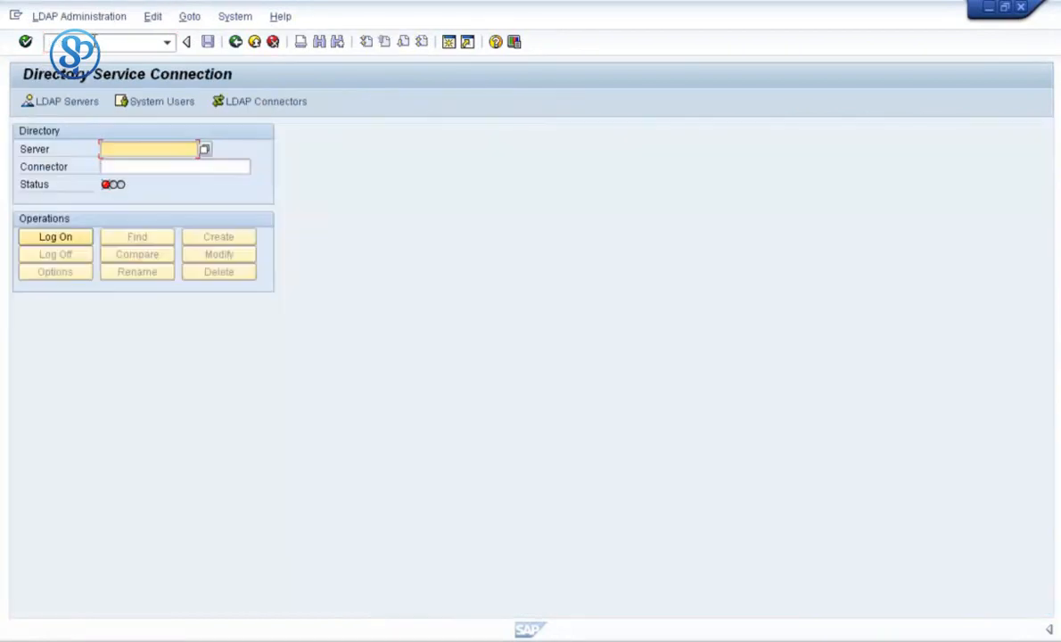
{"action": "mouse_move", "coordinate": [114, 116]}
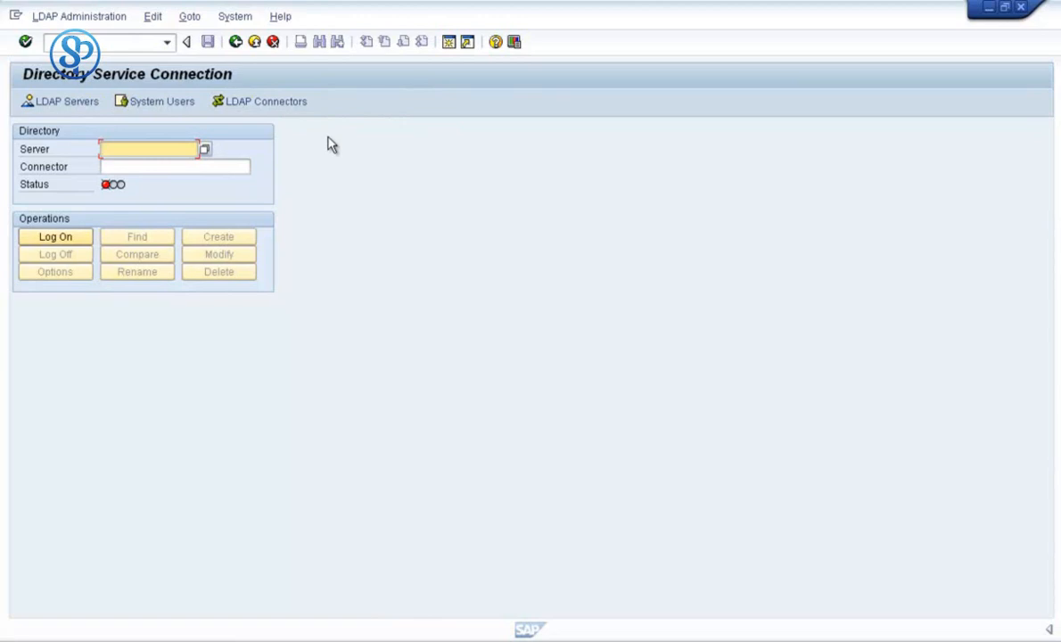
{"action": "mouse_move", "coordinate": [262, 107]}
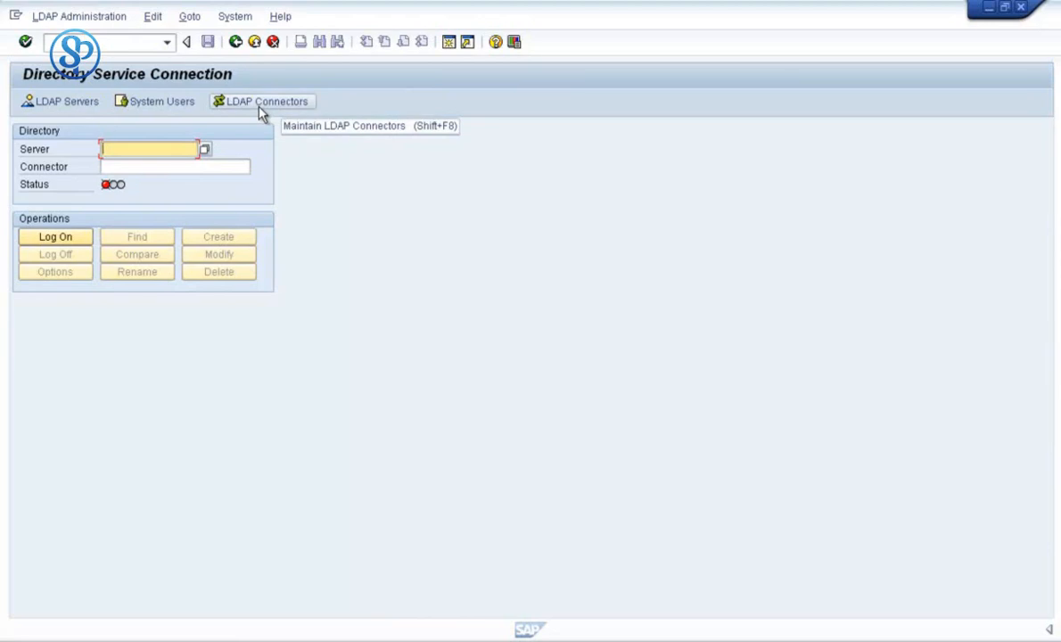
- Show the LDAP connector list in change mode, acknowledging the cross-client warning
{"action": "left_click", "coordinate": [262, 100]}
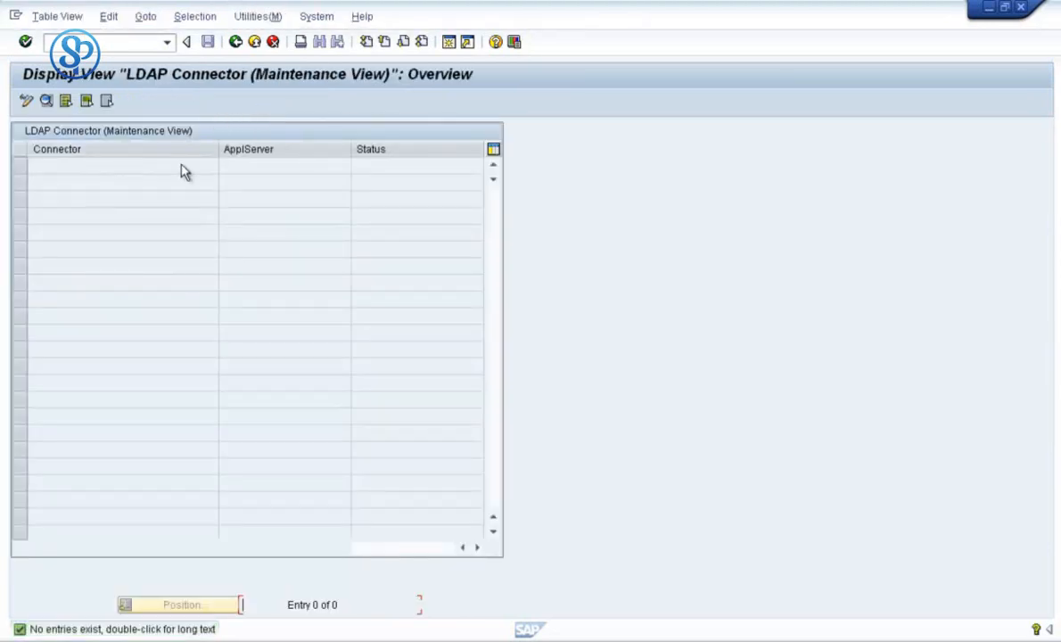
{"action": "mouse_move", "coordinate": [42, 139]}
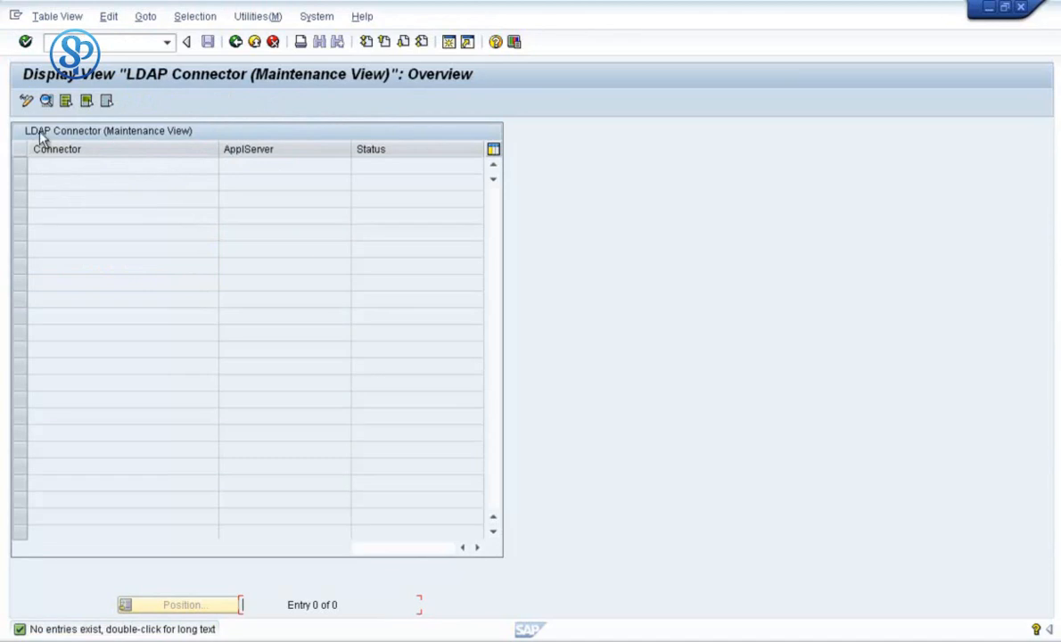
{"action": "mouse_move", "coordinate": [25, 100]}
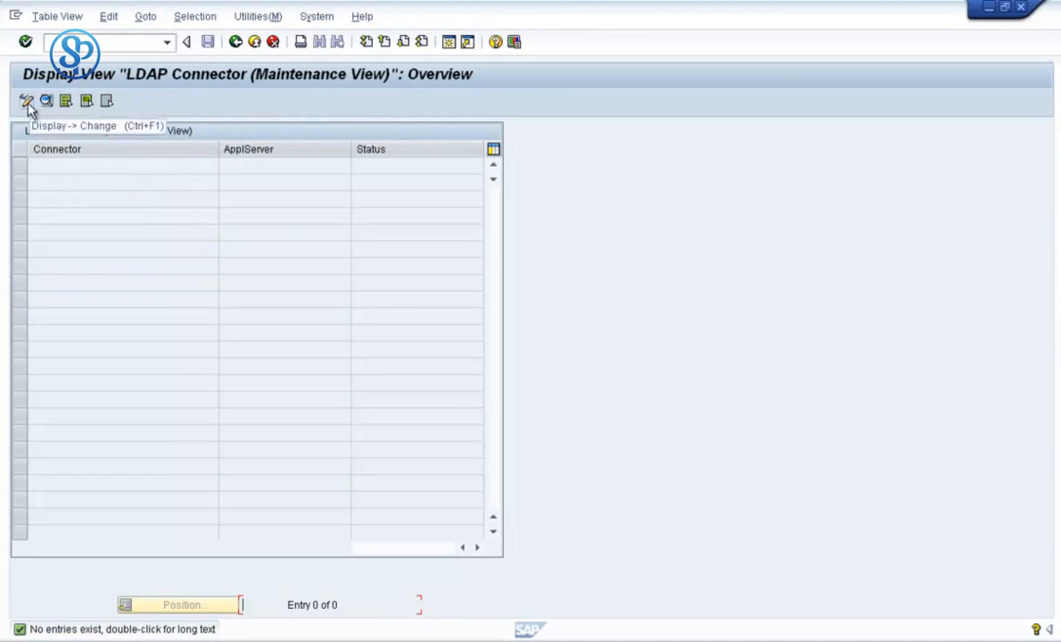
{"action": "left_click", "coordinate": [27, 100]}
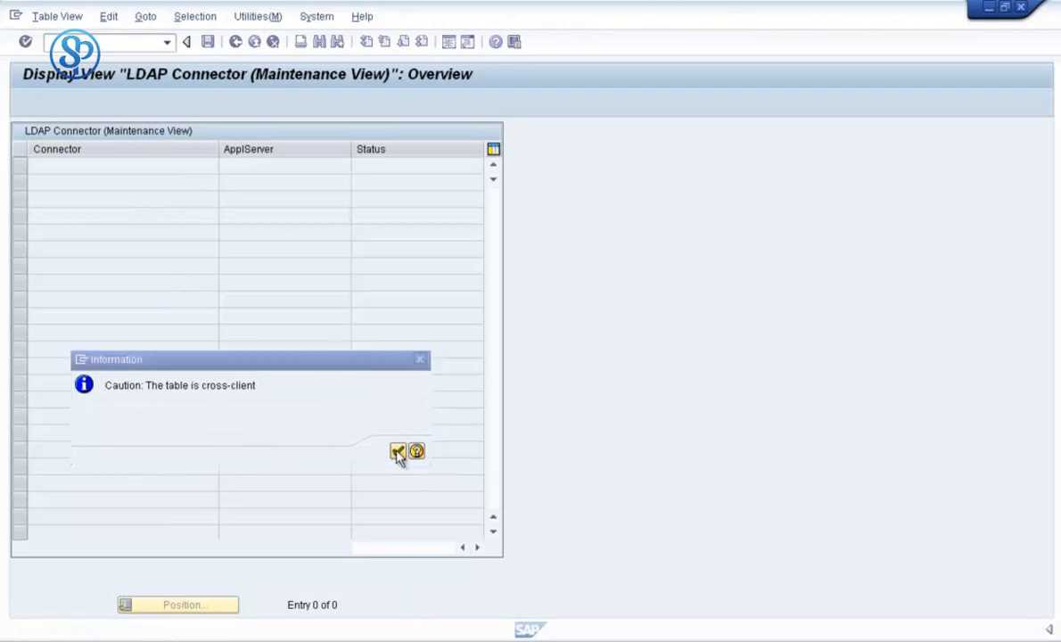
{"action": "left_click", "coordinate": [398, 451]}
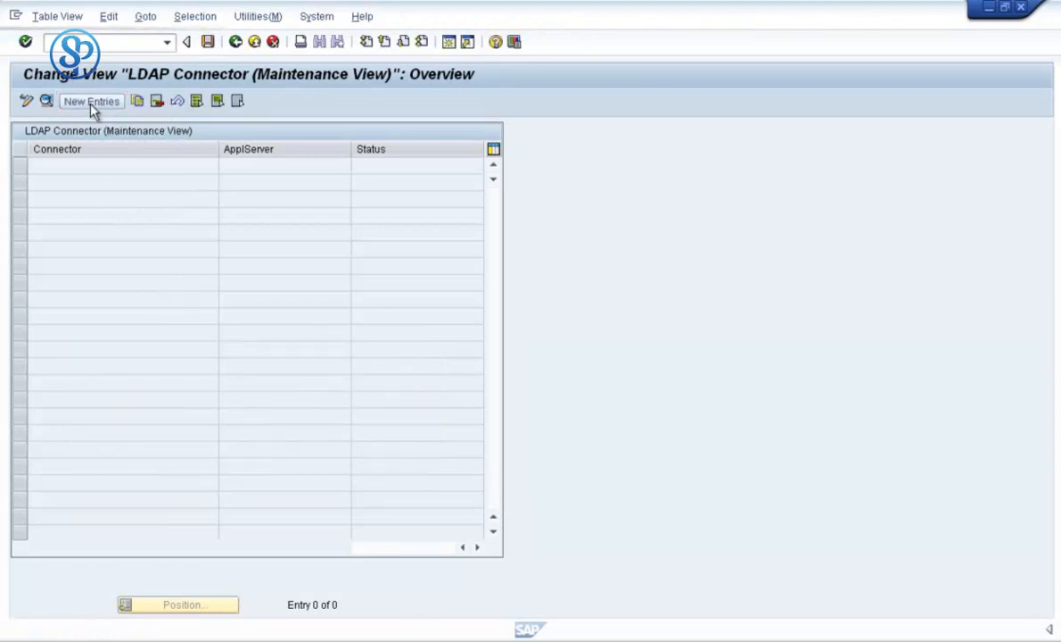
- Create a new connector entry named LDAP_DEVDC03 with its application server filled in
{"action": "left_click", "coordinate": [90, 100]}
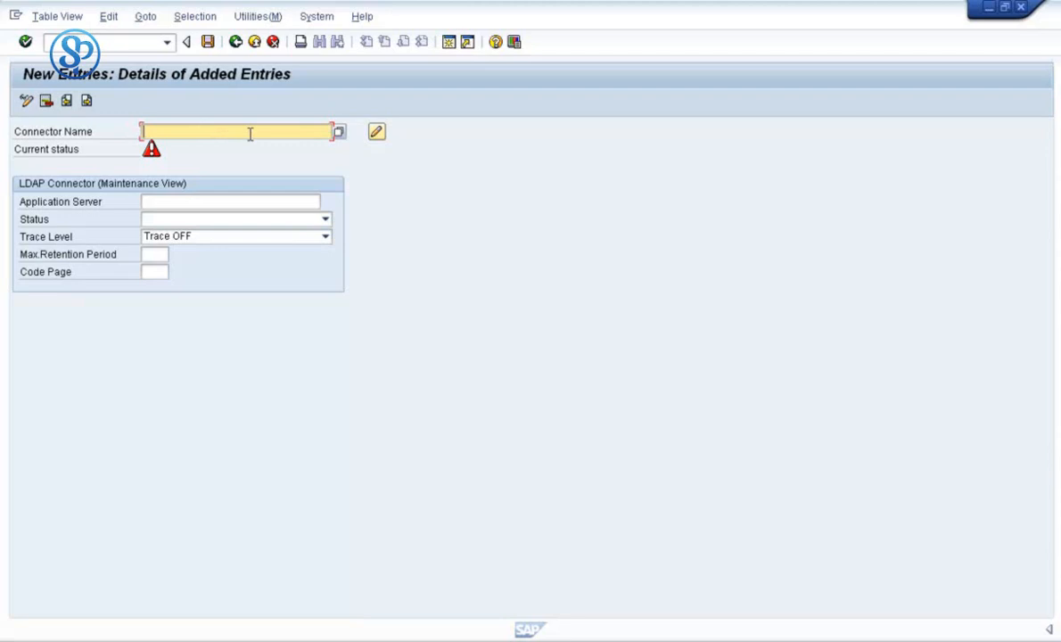
{"action": "type", "text": "LDAP_DEVDC03"}
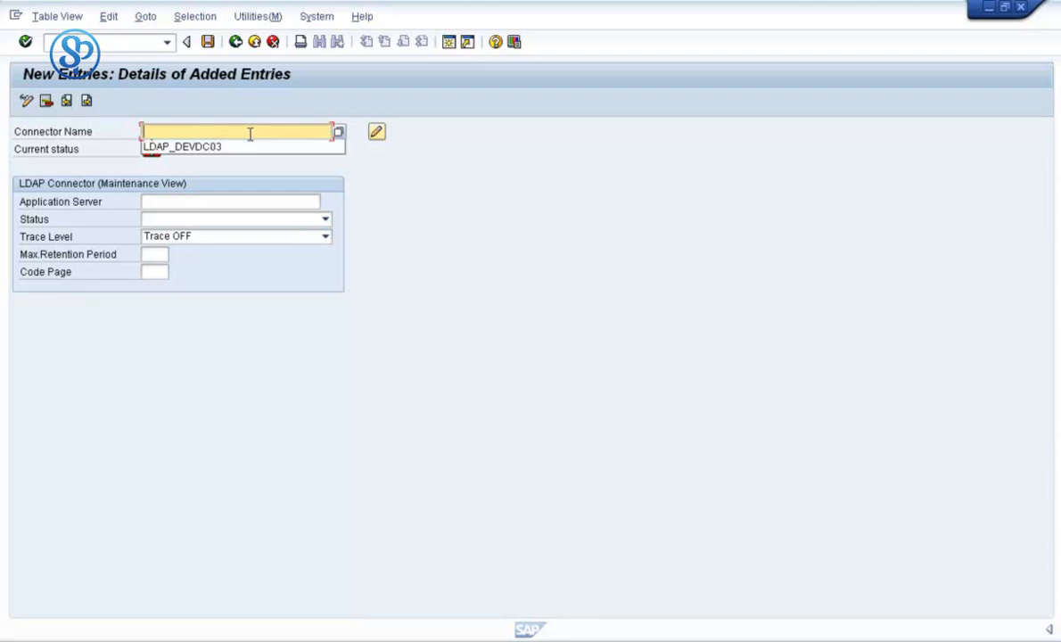
{"action": "type", "text": "LDAP_DEVDC03"}
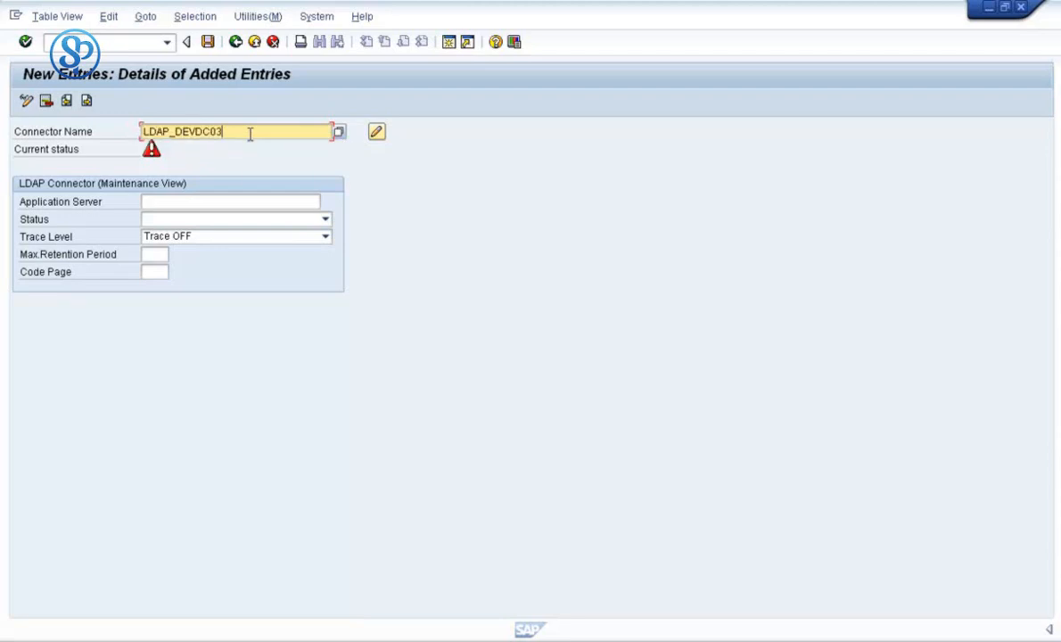
{"action": "double_click", "coordinate": [182, 132]}
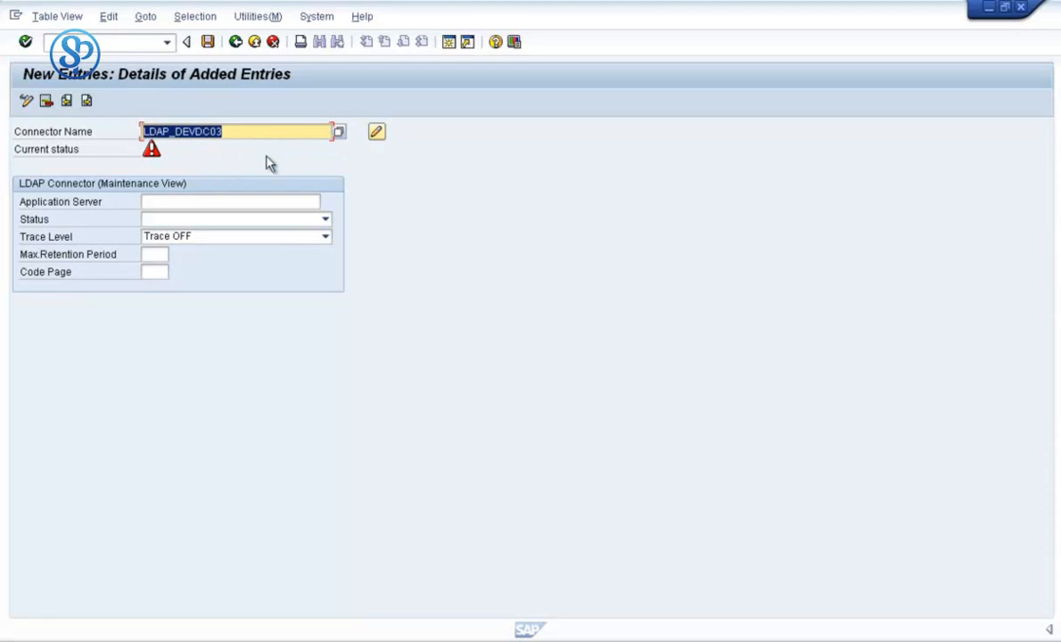
{"action": "left_click", "coordinate": [230, 199]}
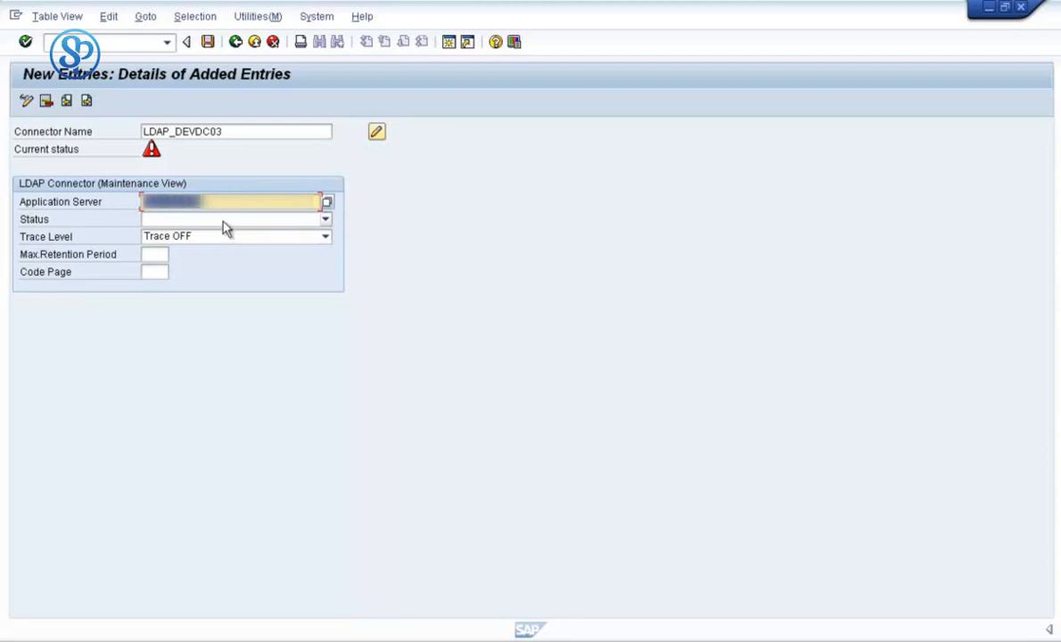
- Set the connector status to 'Connector Is Active'
{"action": "left_click", "coordinate": [325, 218]}
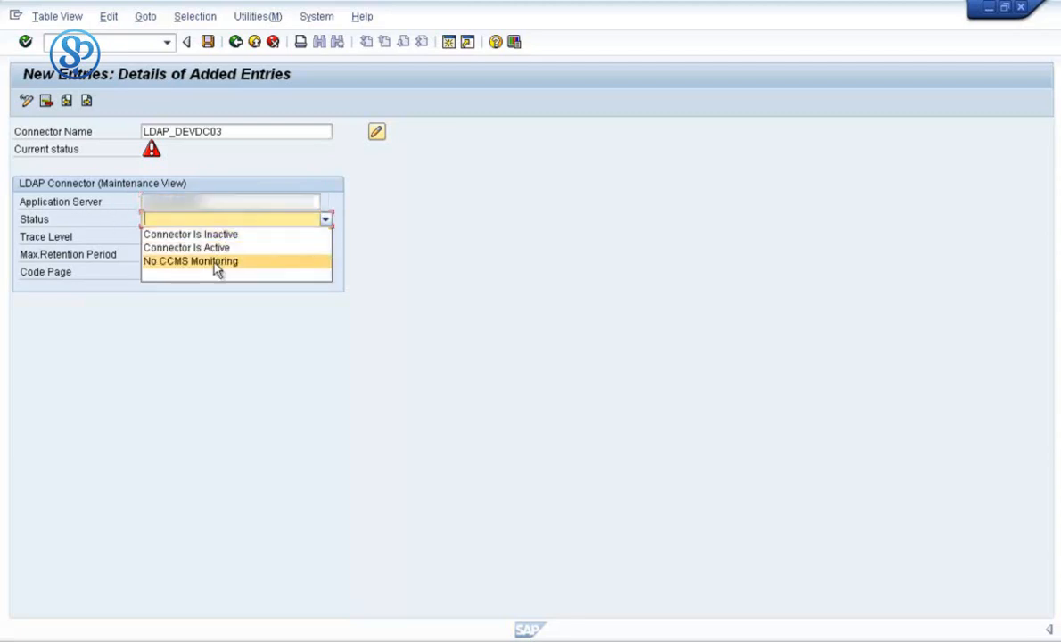
{"action": "left_click", "coordinate": [187, 246]}
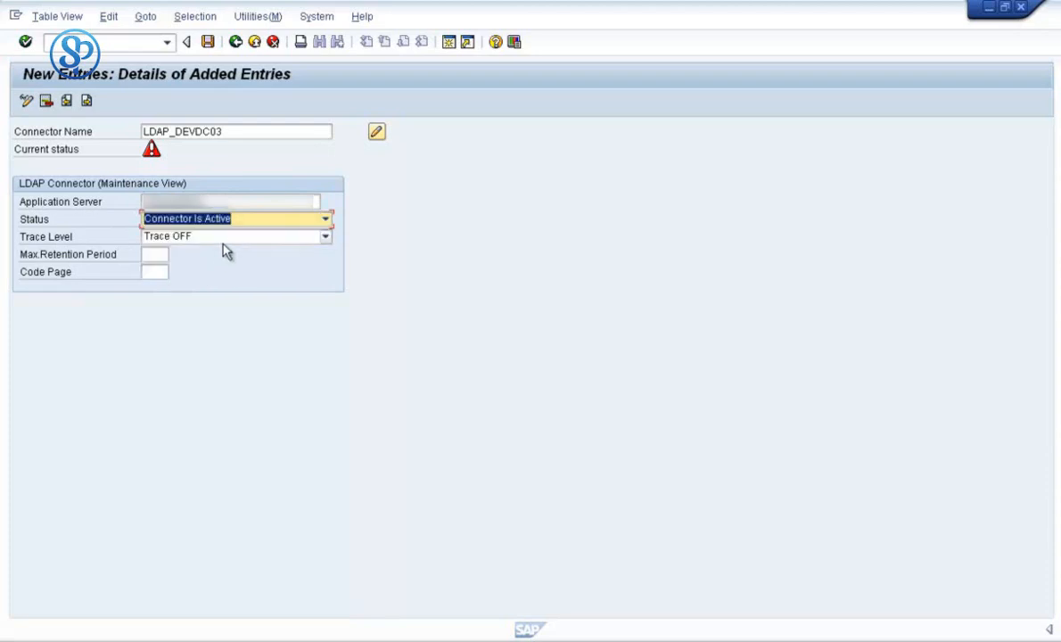
{"action": "left_click", "coordinate": [235, 235]}
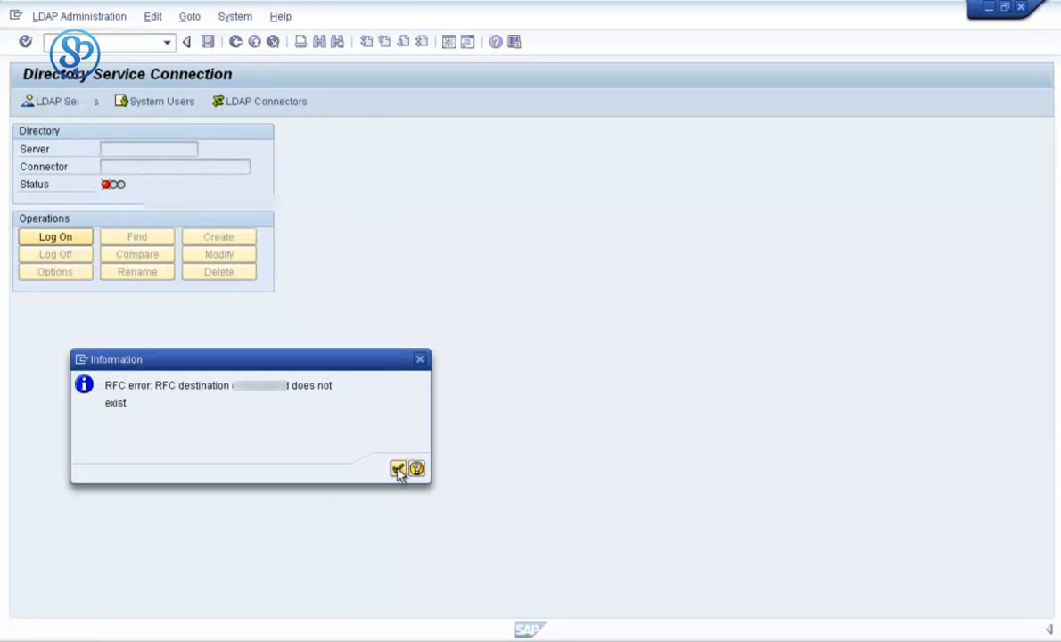
- Dismiss the RFC destination error and return to the connector overview listing LDAP_DEVDC03 as active
{"action": "left_click", "coordinate": [397, 470]}
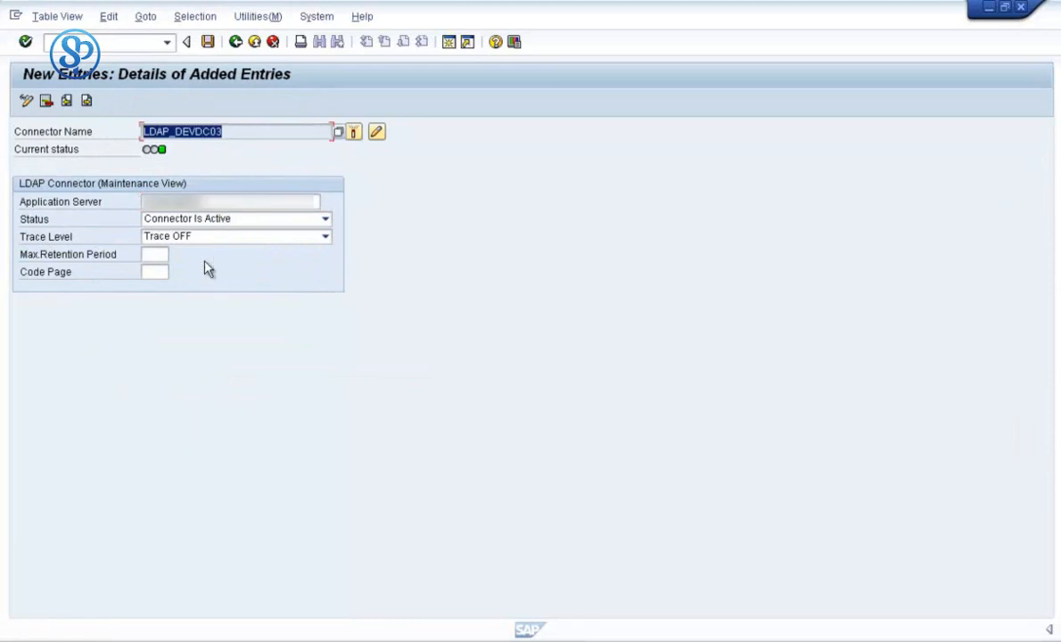
{"action": "mouse_move", "coordinate": [225, 273]}
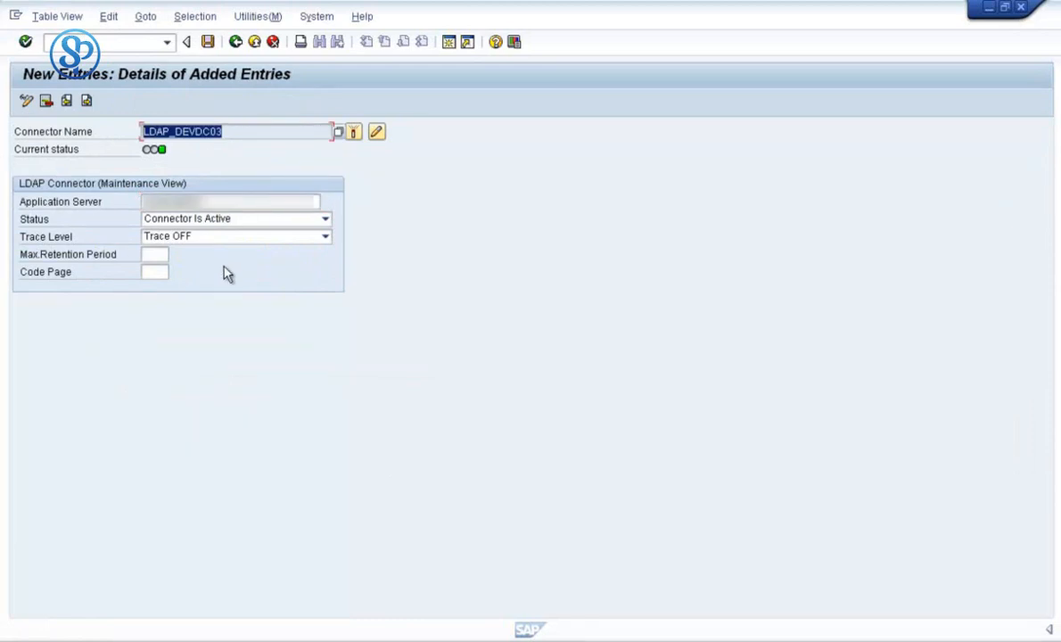
{"action": "mouse_move", "coordinate": [157, 150]}
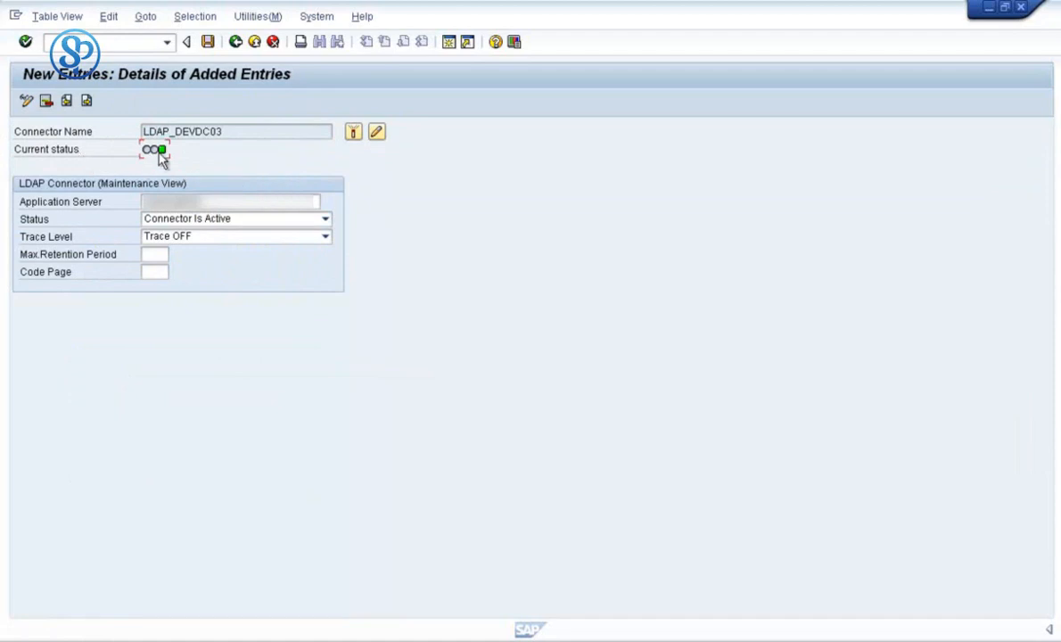
{"action": "mouse_move", "coordinate": [225, 47]}
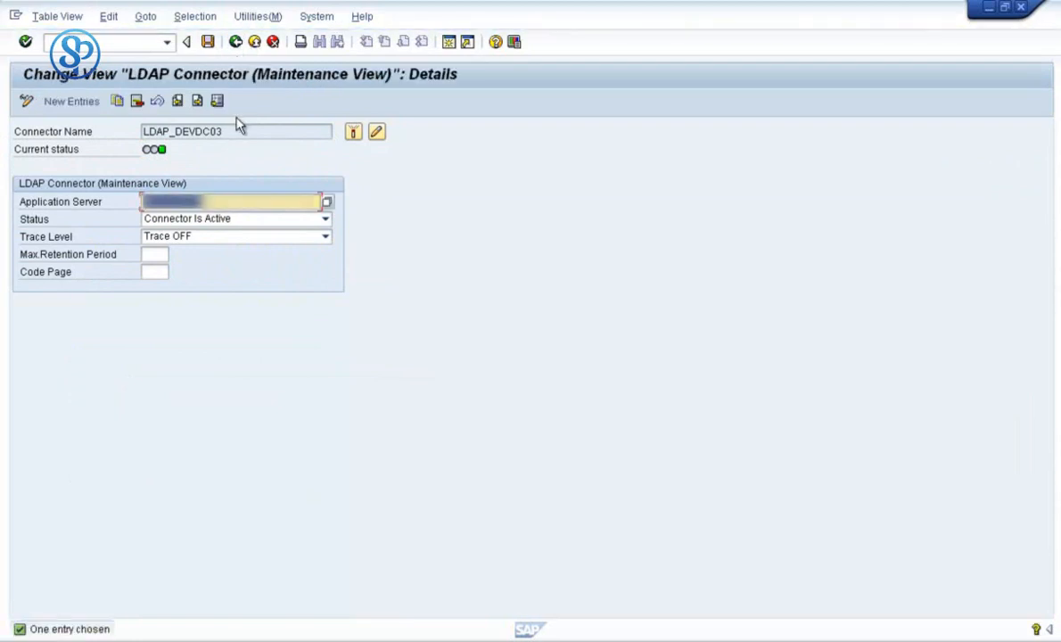
{"action": "left_click", "coordinate": [236, 43]}
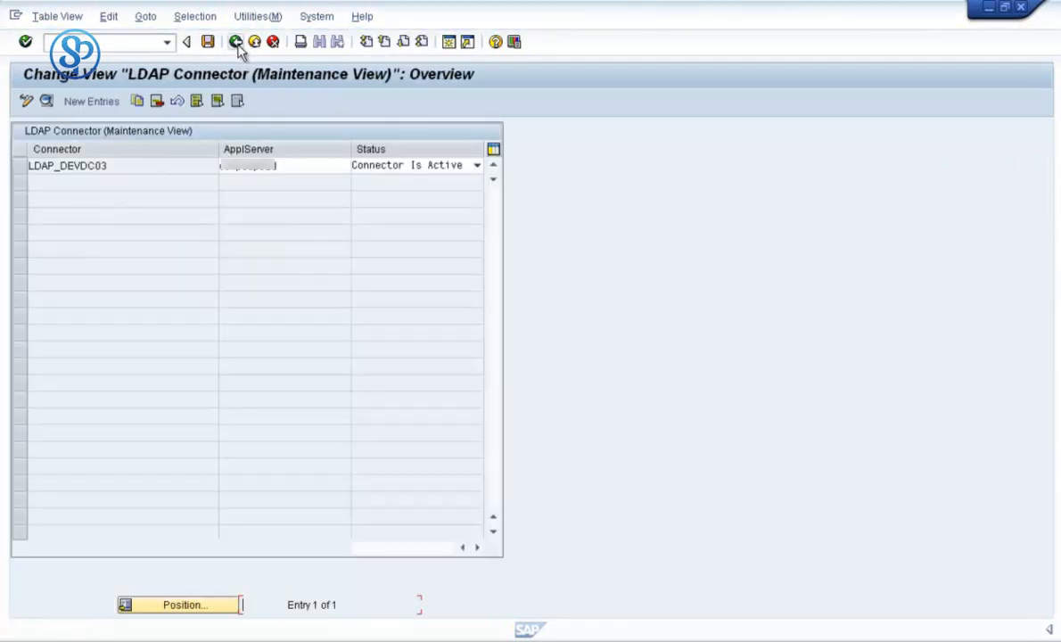
- Go back to the Directory Service Connection screen
{"action": "left_click", "coordinate": [235, 41]}
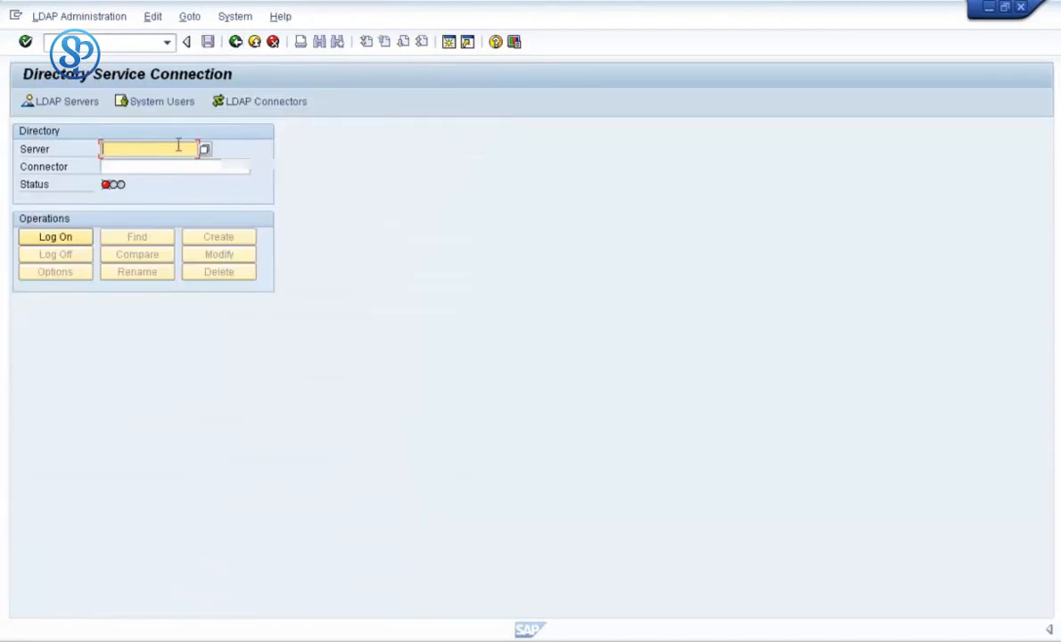
{"action": "mouse_move", "coordinate": [337, 143]}
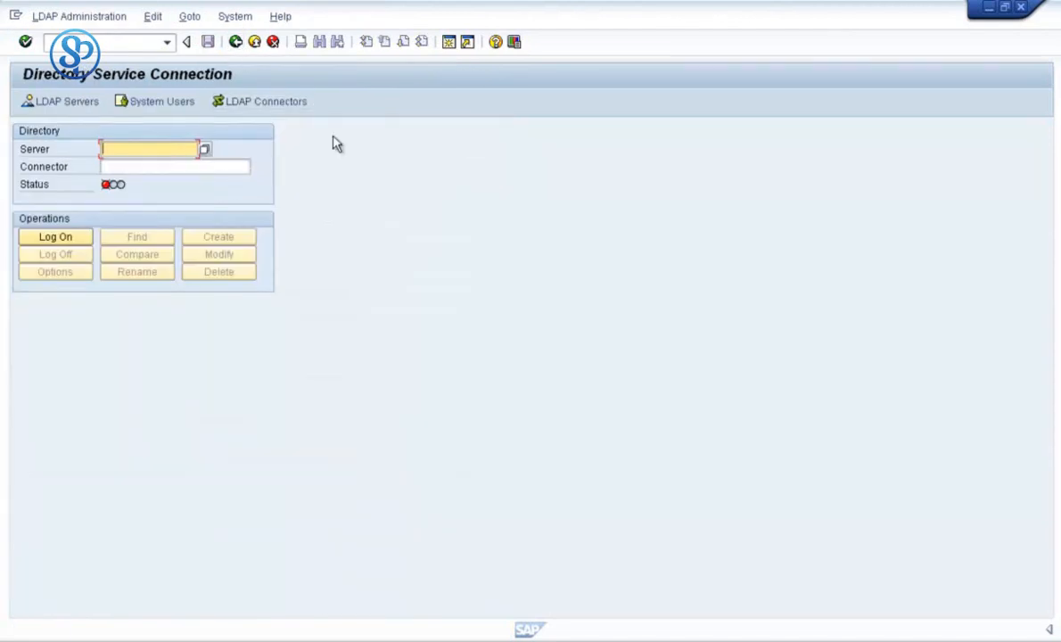
{"action": "mouse_move", "coordinate": [302, 182]}
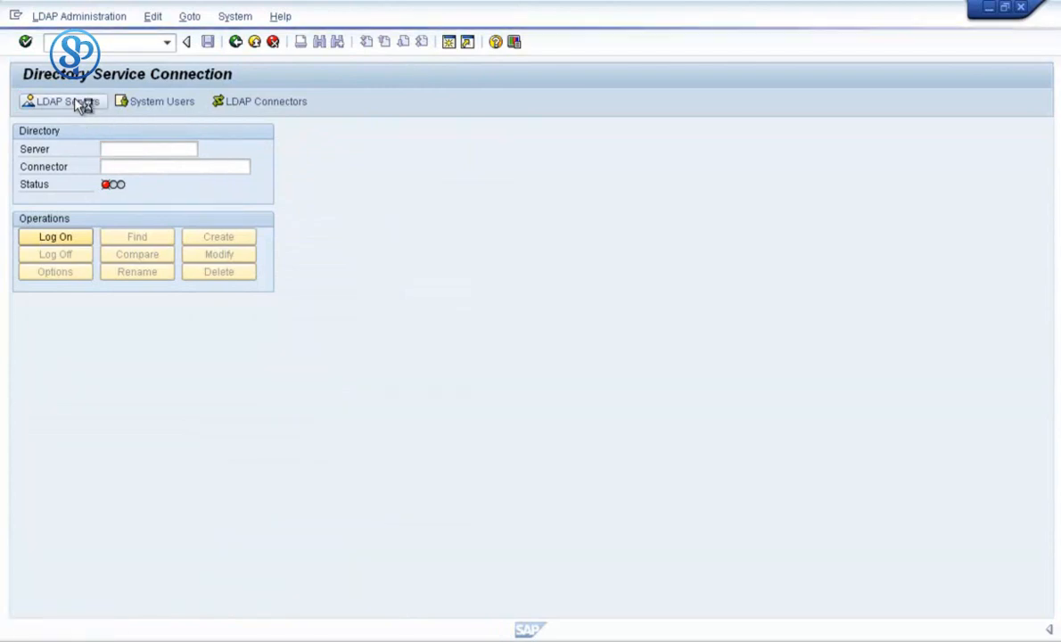
- Display the HDS_LDAP server definition with port 389, LDAP version 3 and logon SVC_SAP
{"action": "left_click", "coordinate": [62, 100]}
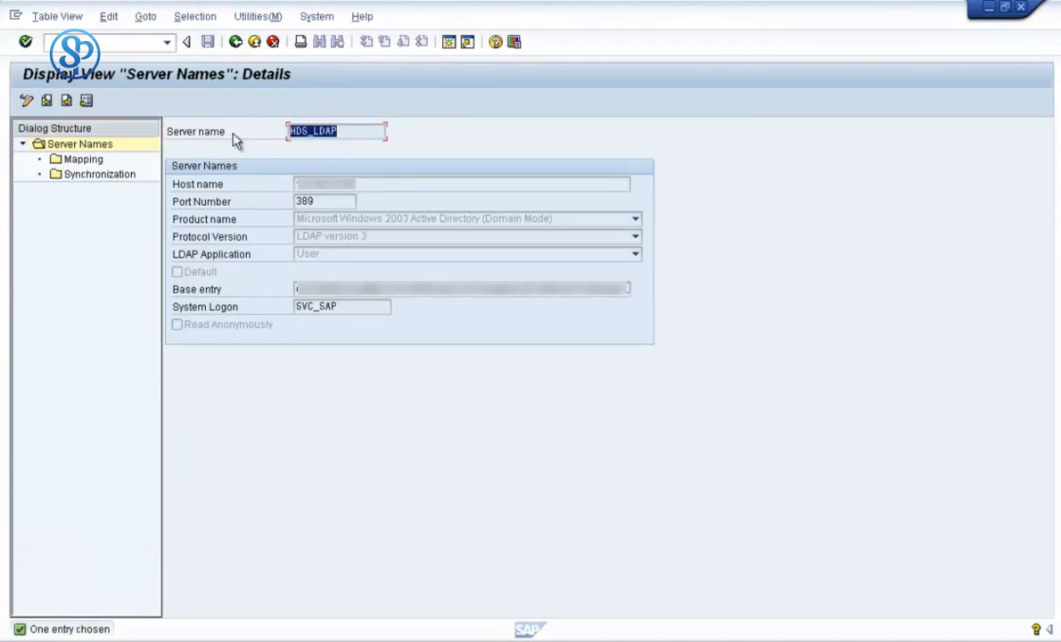
{"action": "mouse_move", "coordinate": [203, 143]}
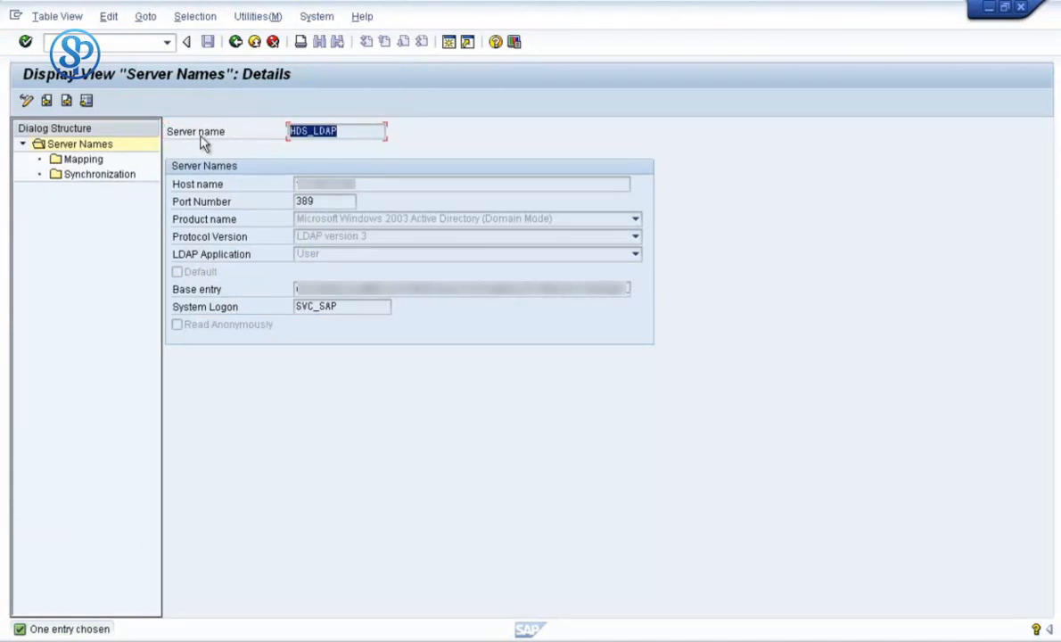
{"action": "mouse_move", "coordinate": [283, 150]}
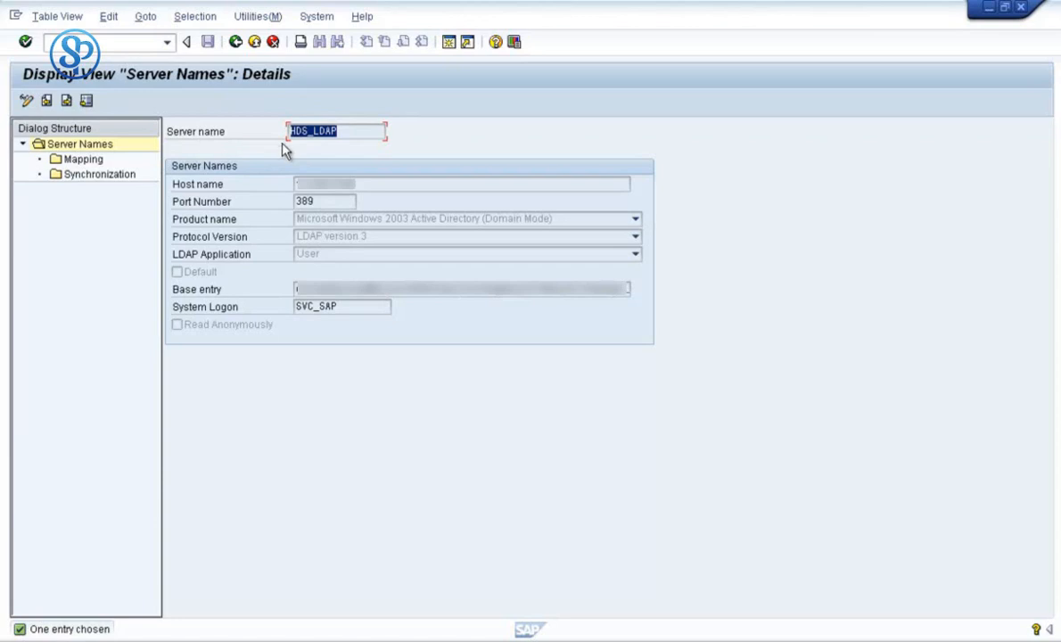
{"action": "mouse_move", "coordinate": [285, 139]}
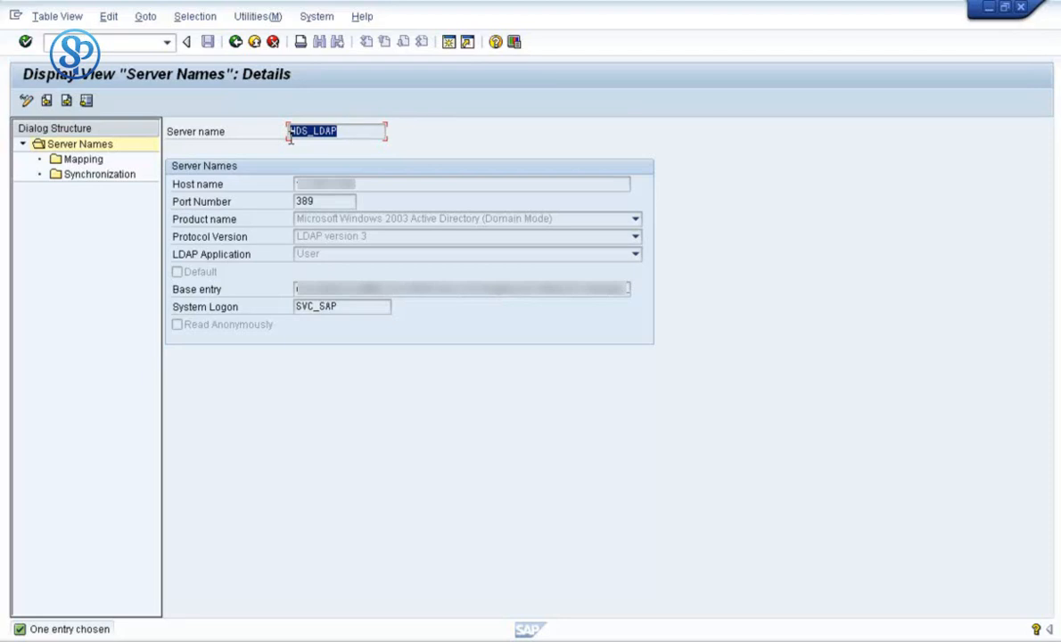
{"action": "left_click", "coordinate": [321, 132]}
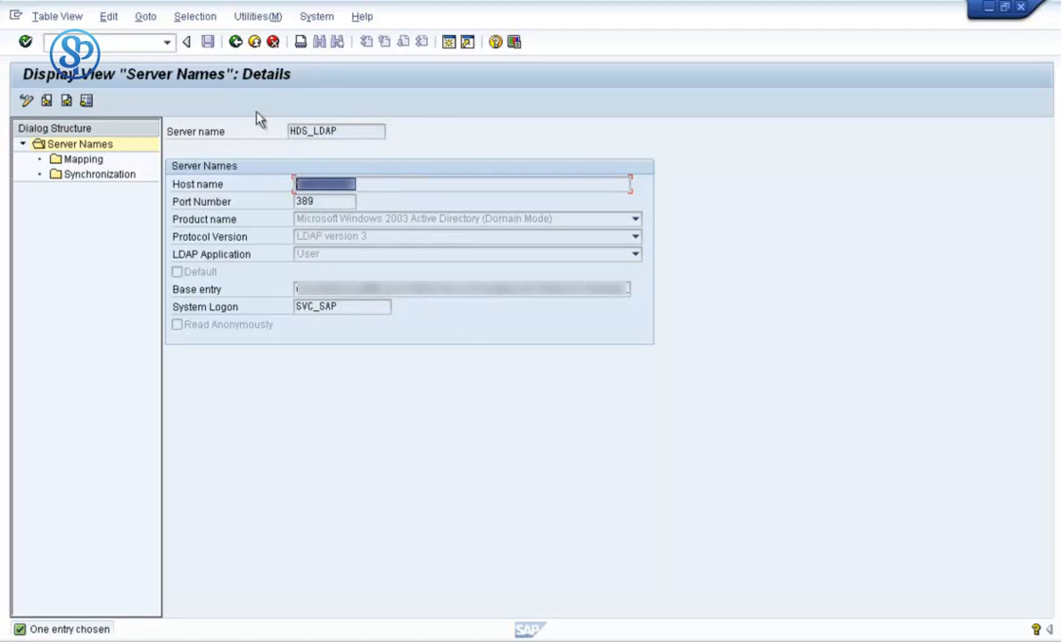
{"action": "mouse_move", "coordinate": [25, 100]}
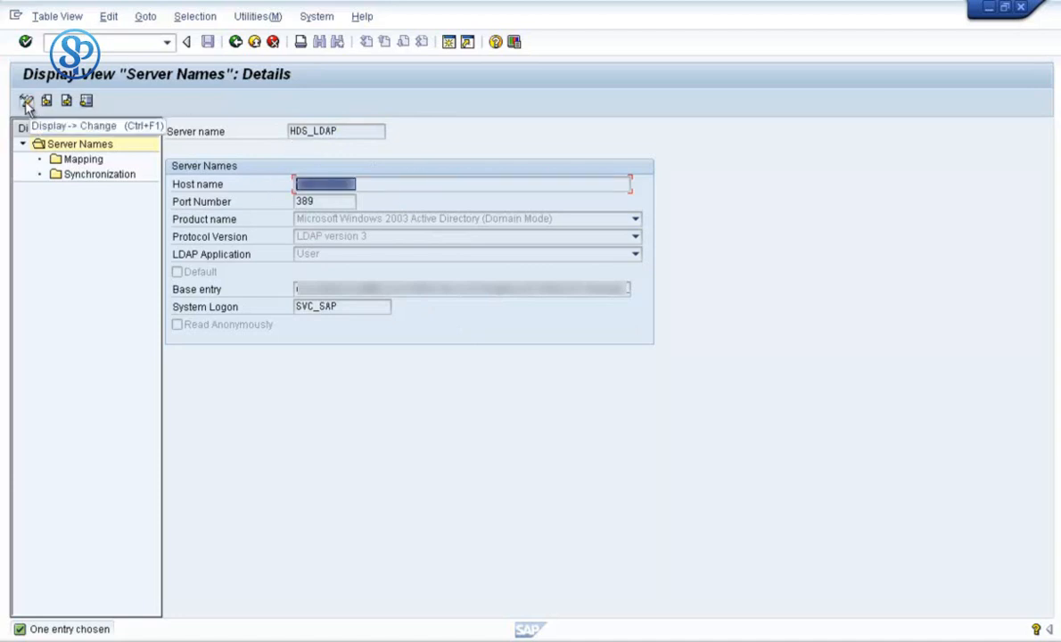
{"action": "left_click", "coordinate": [25, 100]}
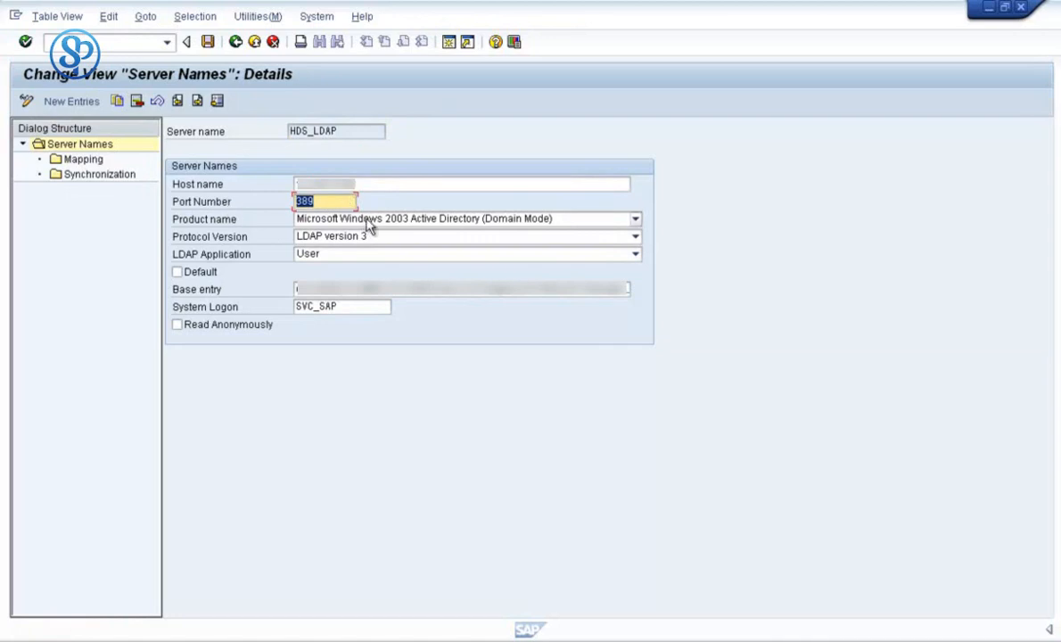
{"action": "mouse_move", "coordinate": [648, 225]}
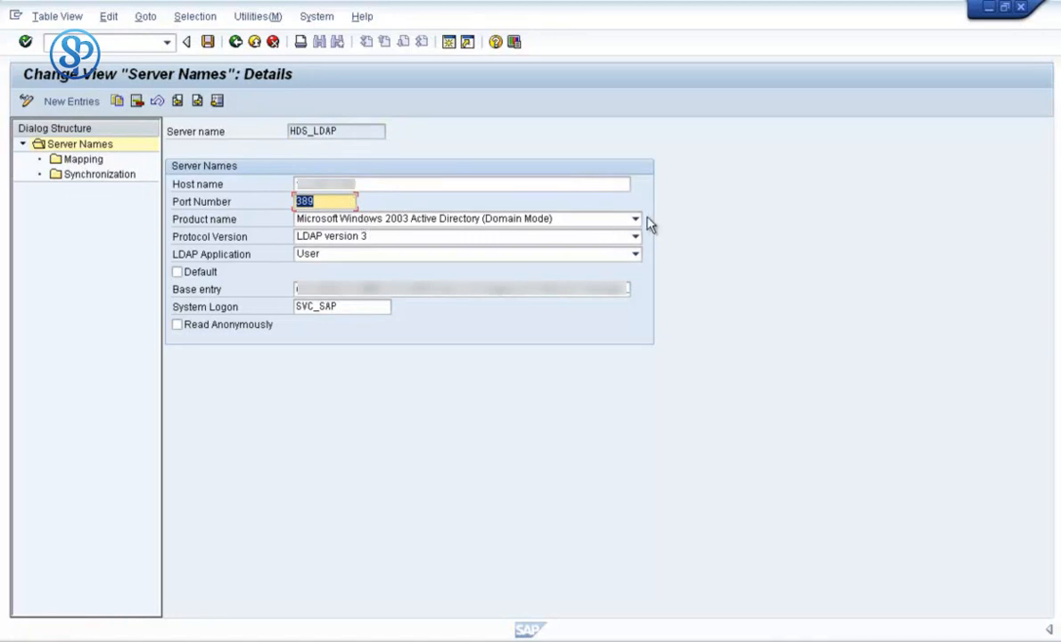
{"action": "left_click", "coordinate": [635, 217]}
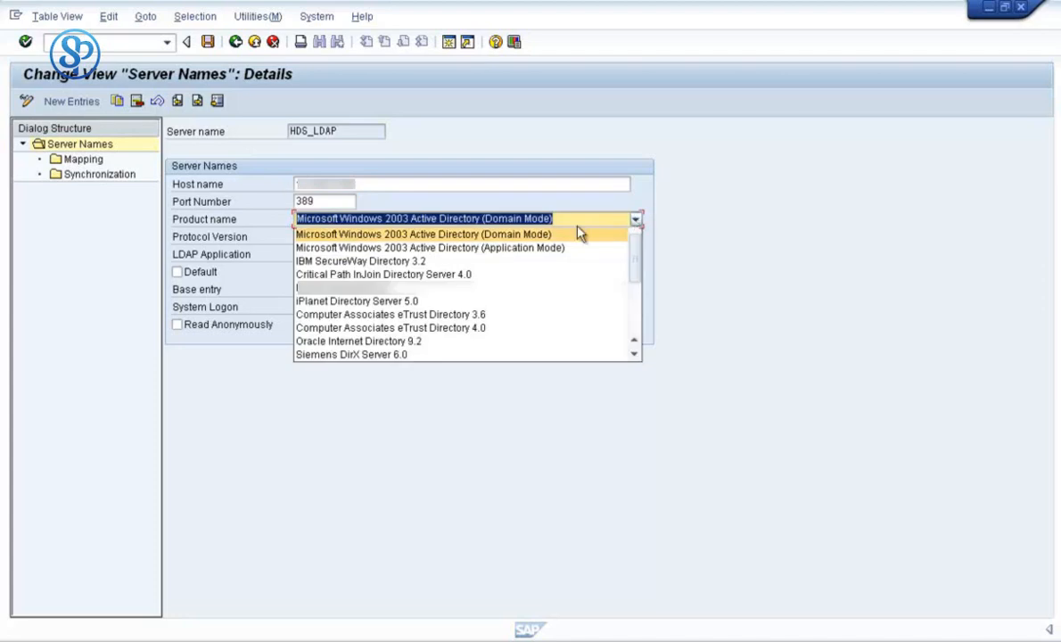
{"action": "mouse_move", "coordinate": [623, 248]}
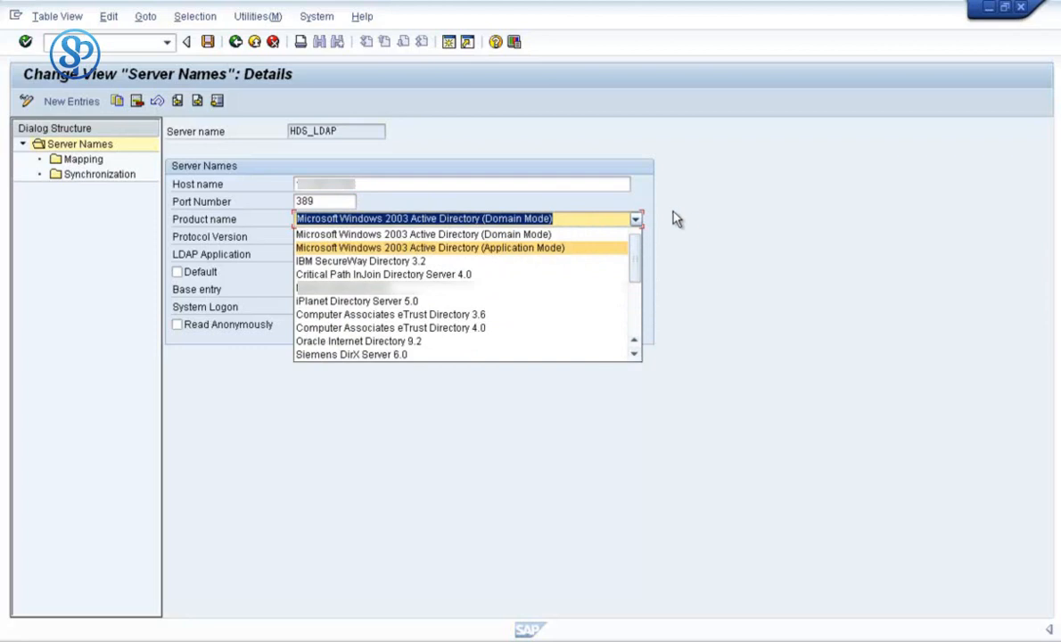
{"action": "left_click", "coordinate": [428, 234]}
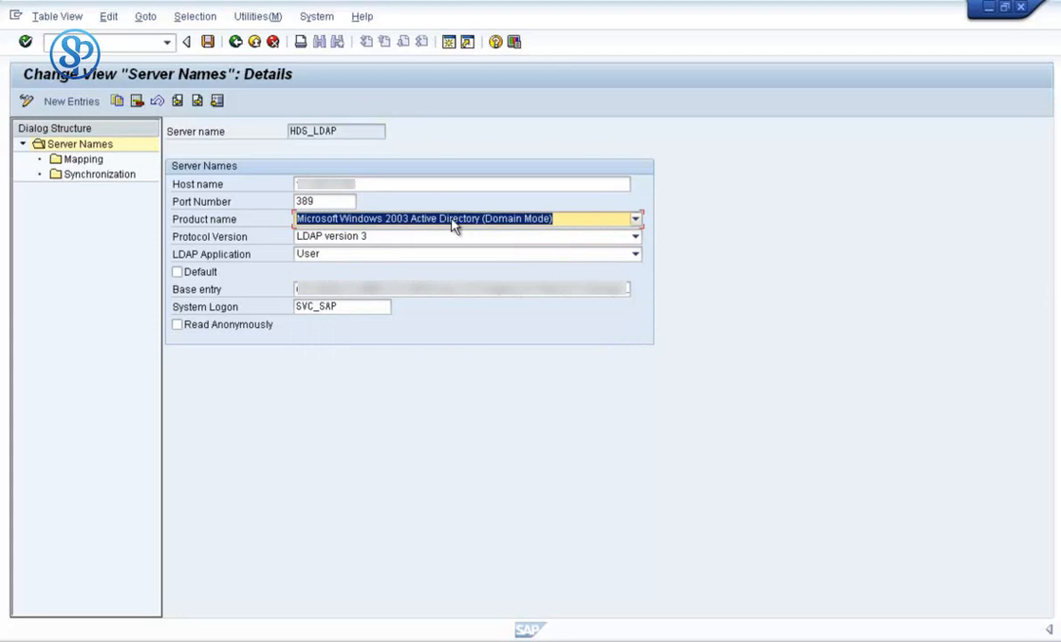
{"action": "mouse_move", "coordinate": [471, 243]}
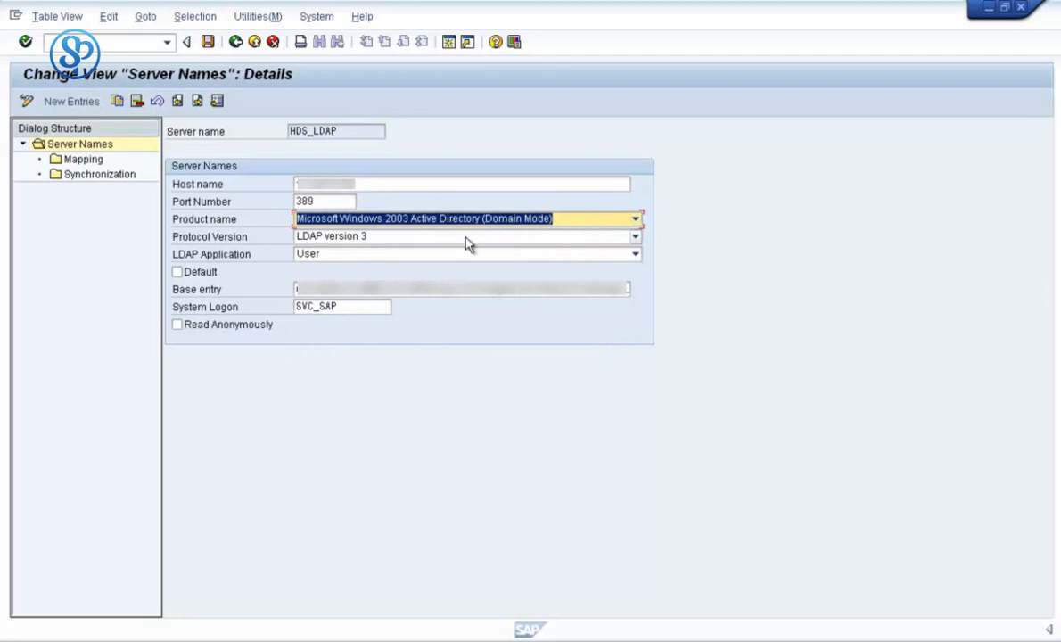
{"action": "left_click", "coordinate": [464, 236]}
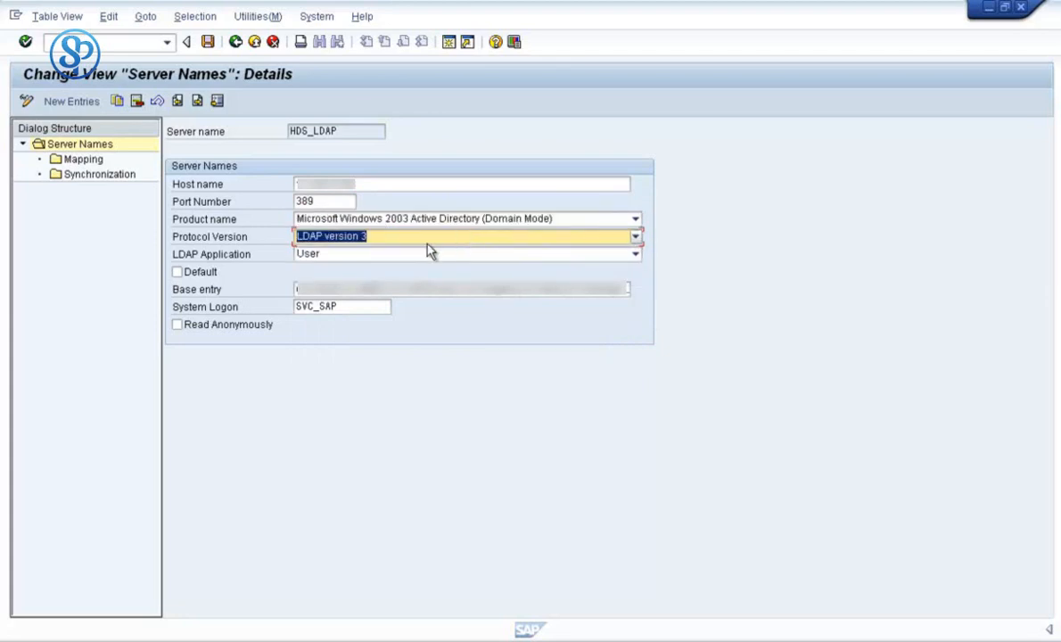
{"action": "mouse_move", "coordinate": [403, 265]}
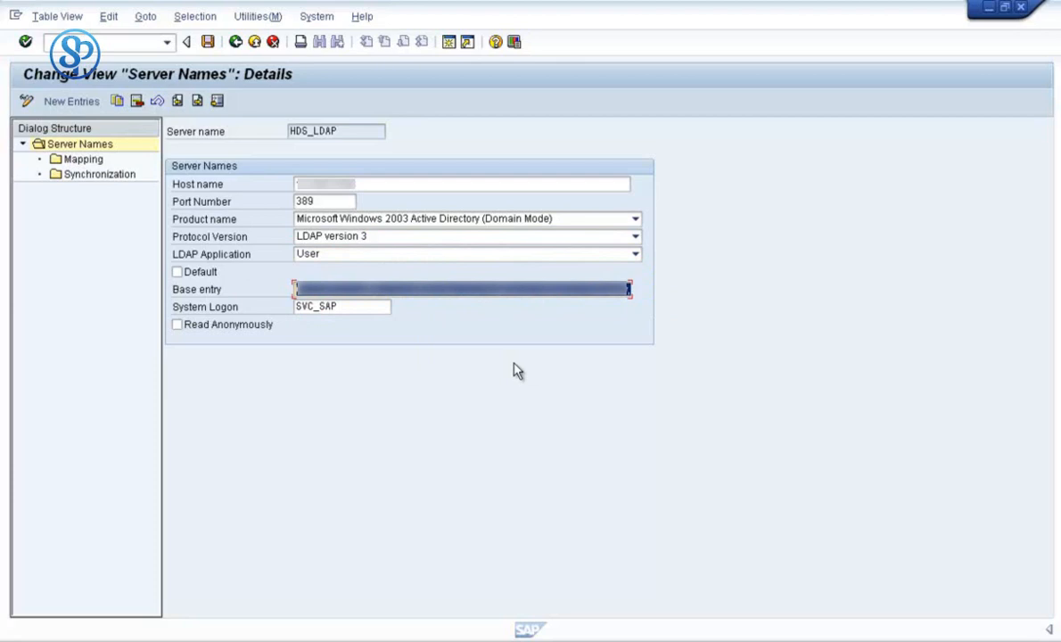
{"action": "mouse_move", "coordinate": [496, 367]}
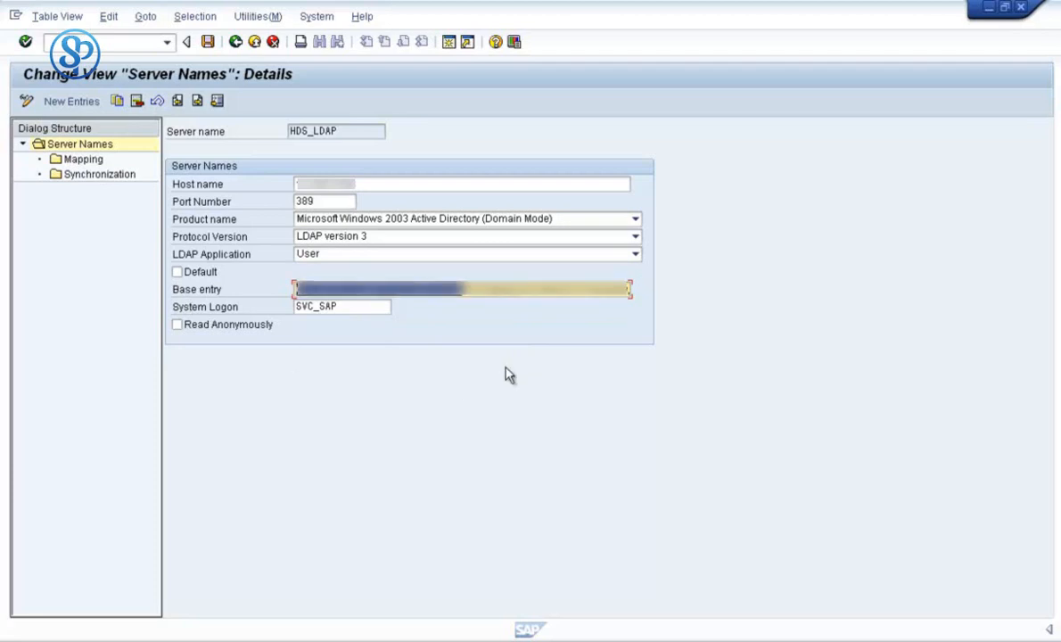
{"action": "mouse_move", "coordinate": [490, 359]}
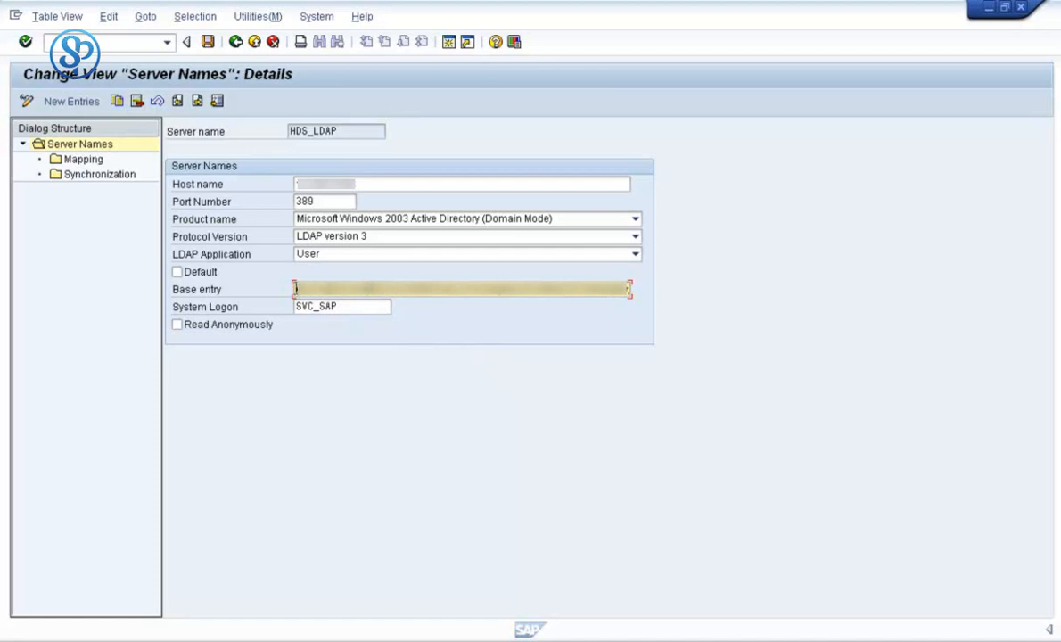
{"action": "left_click", "coordinate": [460, 289]}
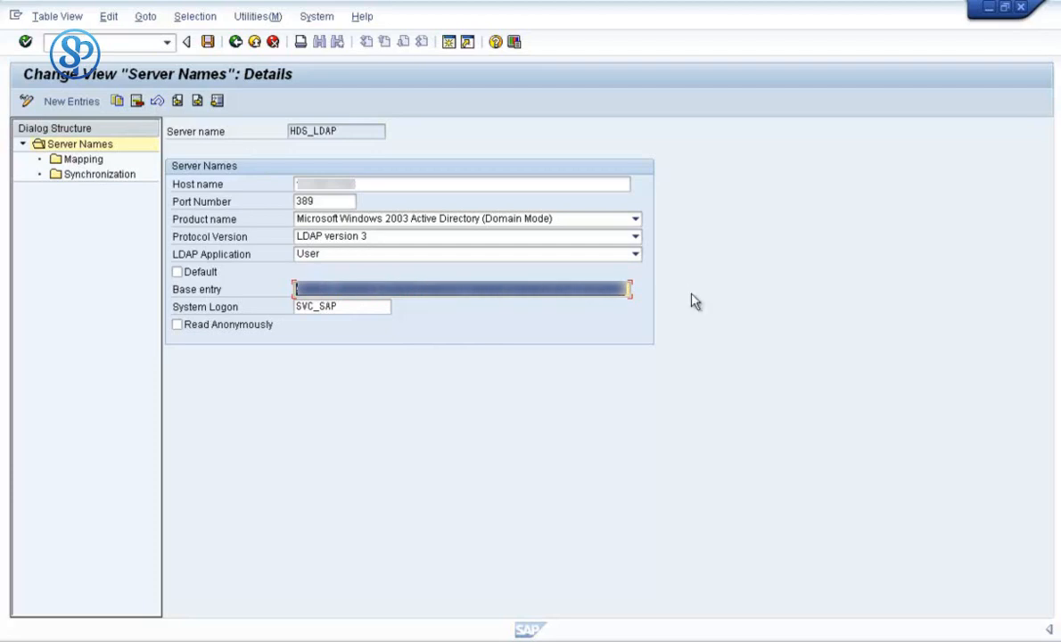
{"action": "left_click", "coordinate": [342, 307]}
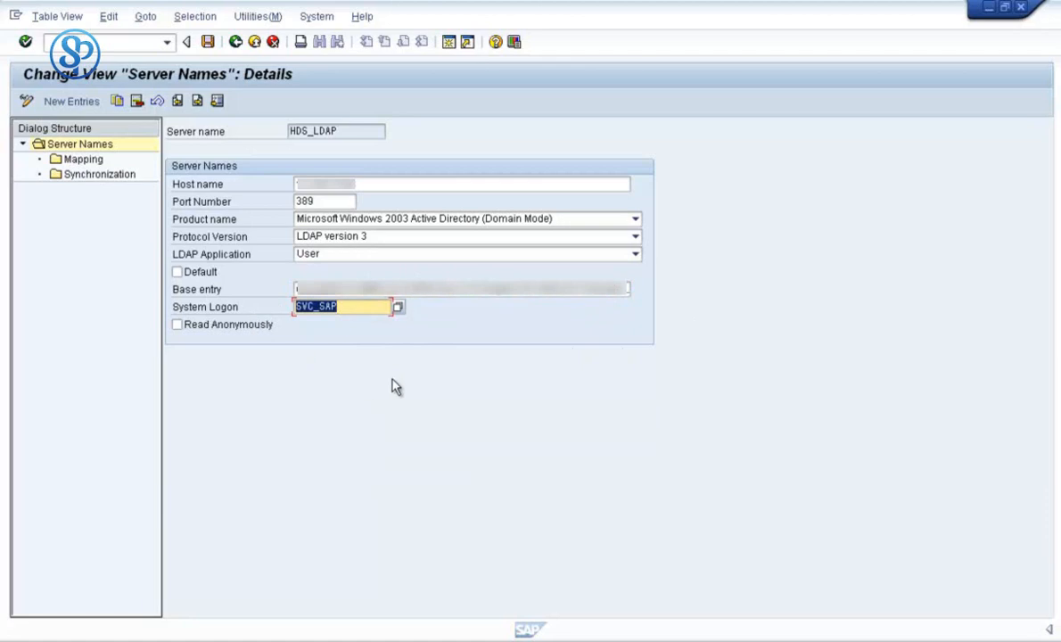
{"action": "mouse_move", "coordinate": [391, 374]}
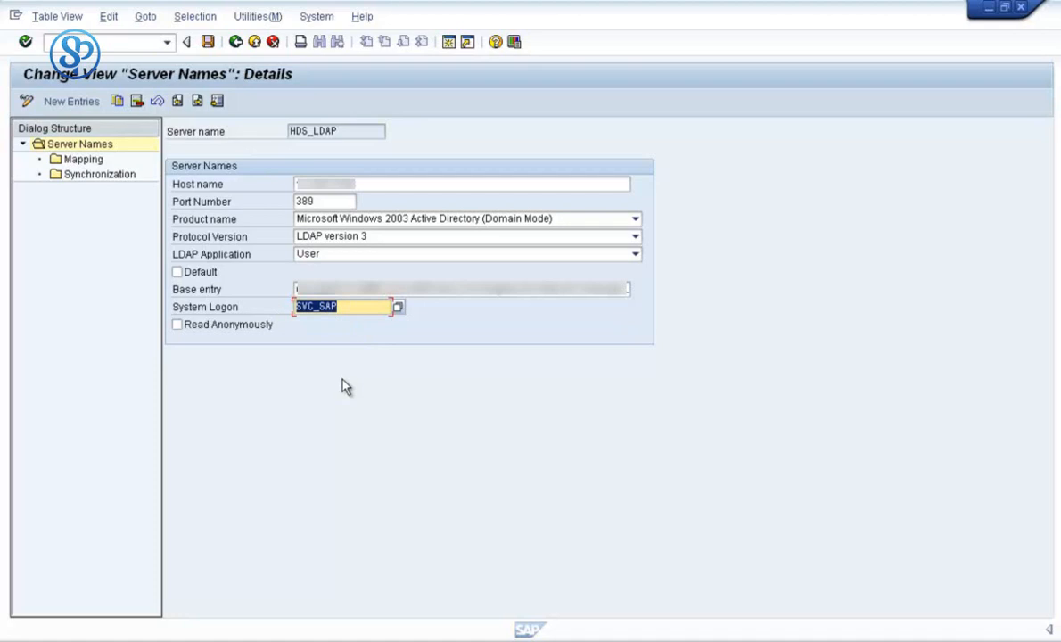
{"action": "mouse_move", "coordinate": [337, 332]}
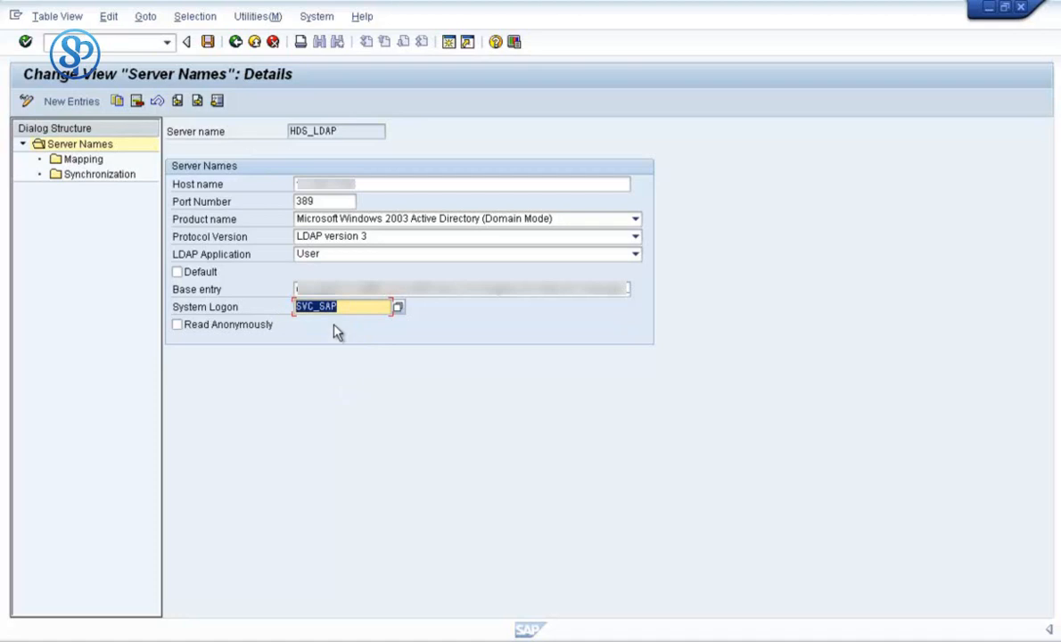
{"action": "left_click", "coordinate": [343, 306]}
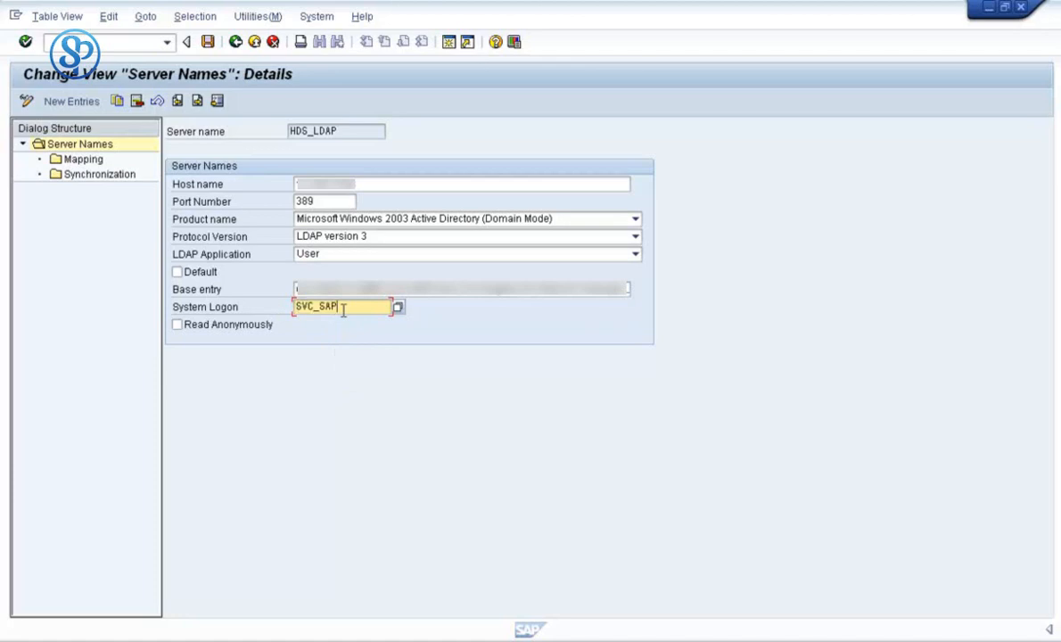
{"action": "double_click", "coordinate": [330, 307]}
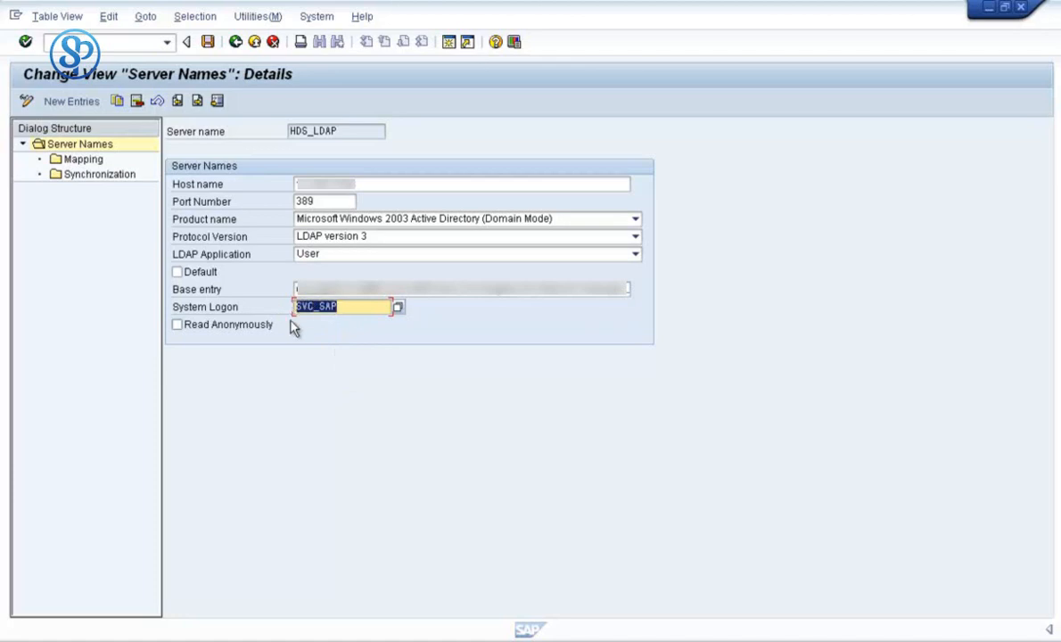
{"action": "mouse_move", "coordinate": [332, 382]}
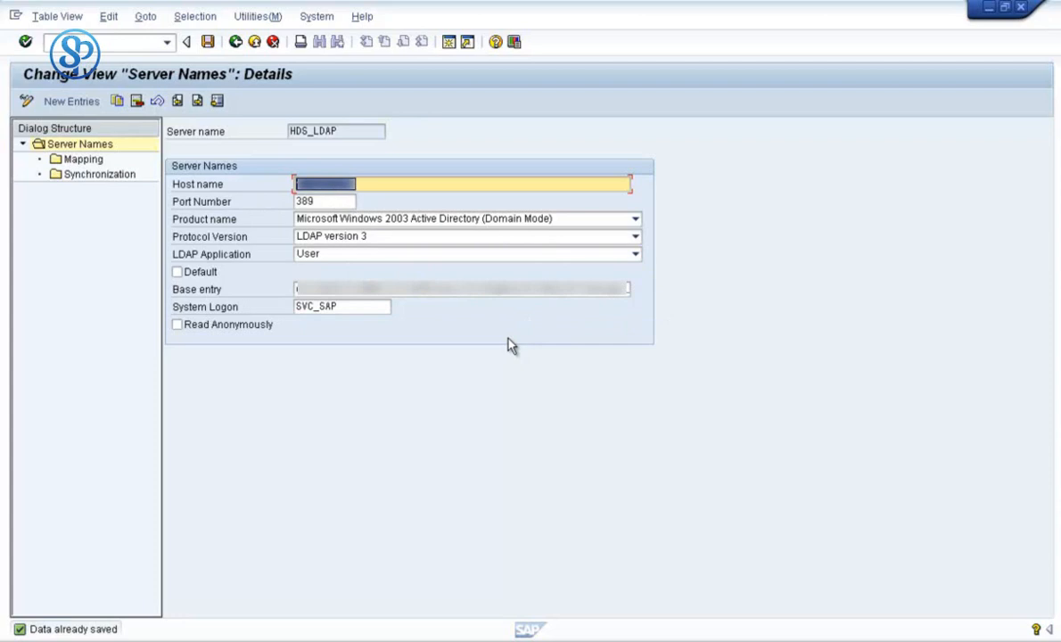
{"action": "mouse_move", "coordinate": [510, 330]}
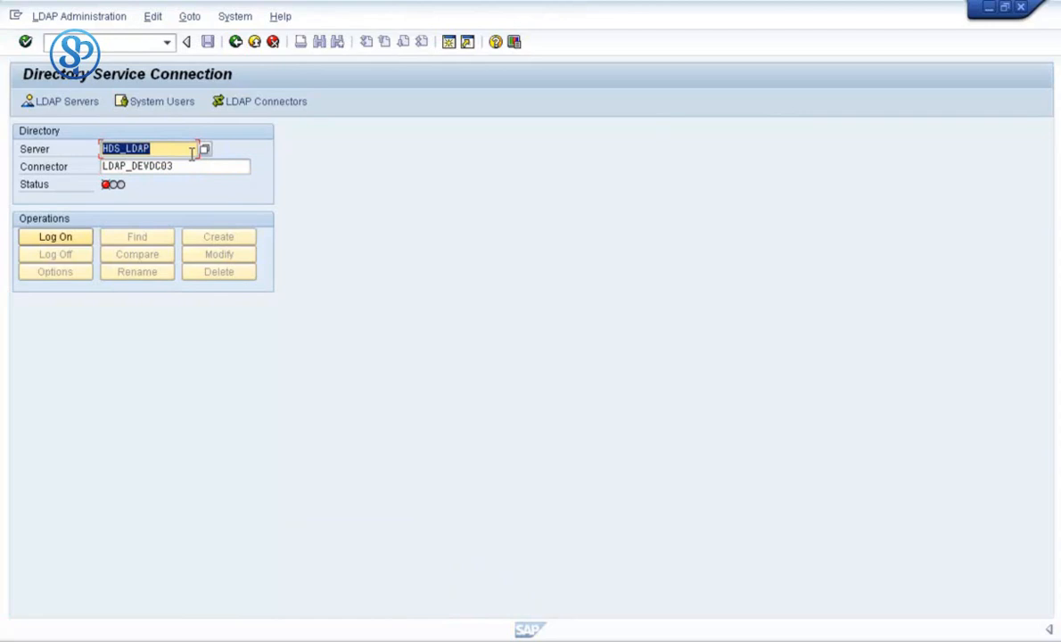
- Review the HDS_LDAP log-on with Use System User ticked, then leave the log-on screen
{"action": "left_click", "coordinate": [54, 235]}
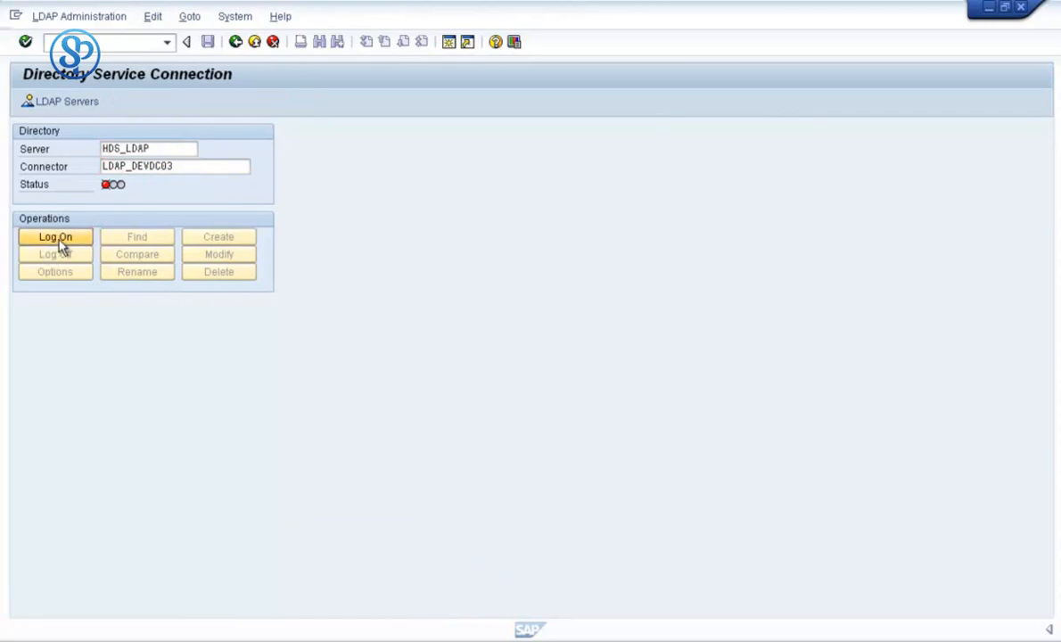
{"action": "left_click", "coordinate": [53, 235]}
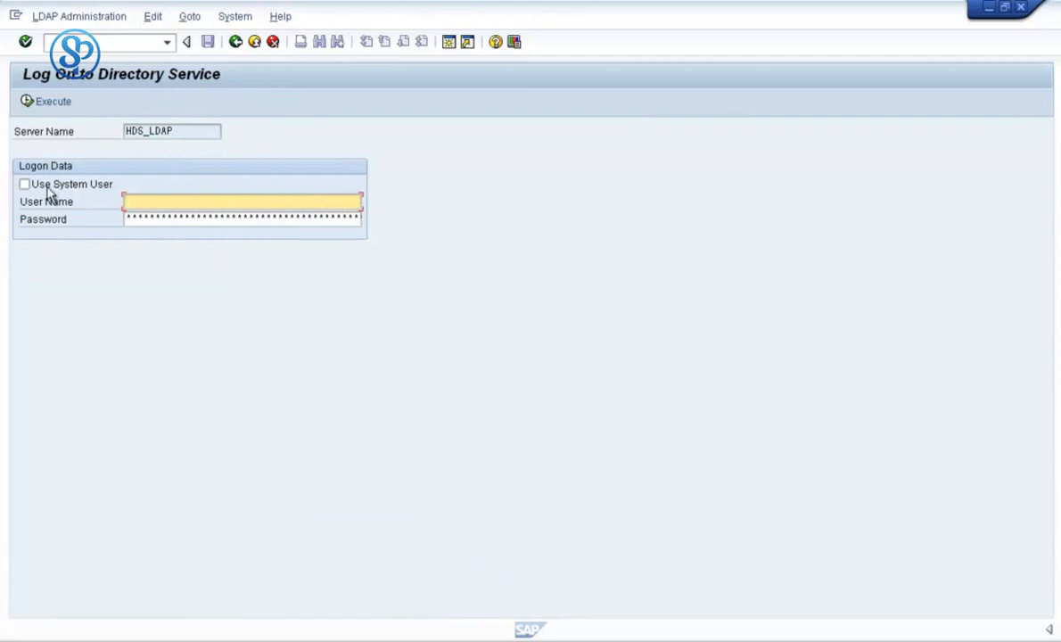
{"action": "left_click", "coordinate": [25, 183]}
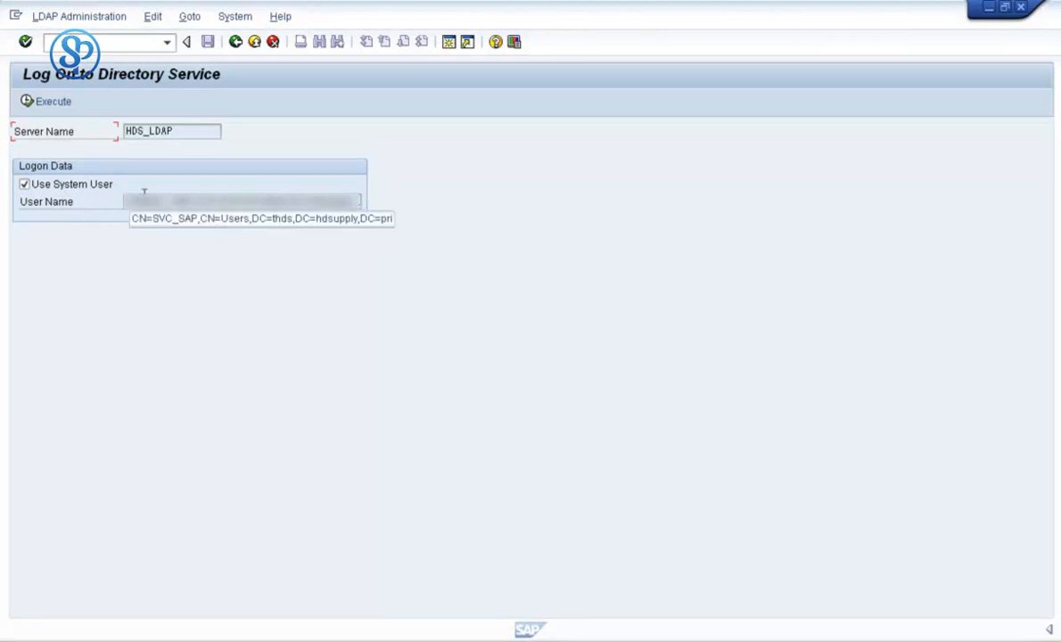
{"action": "mouse_move", "coordinate": [168, 260]}
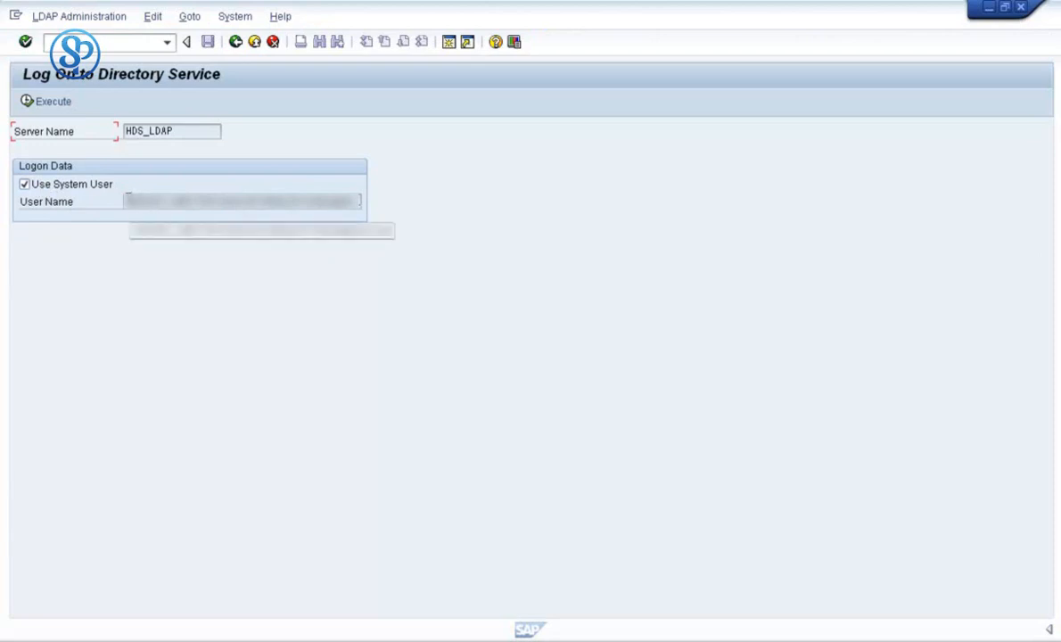
{"action": "left_click", "coordinate": [241, 200]}
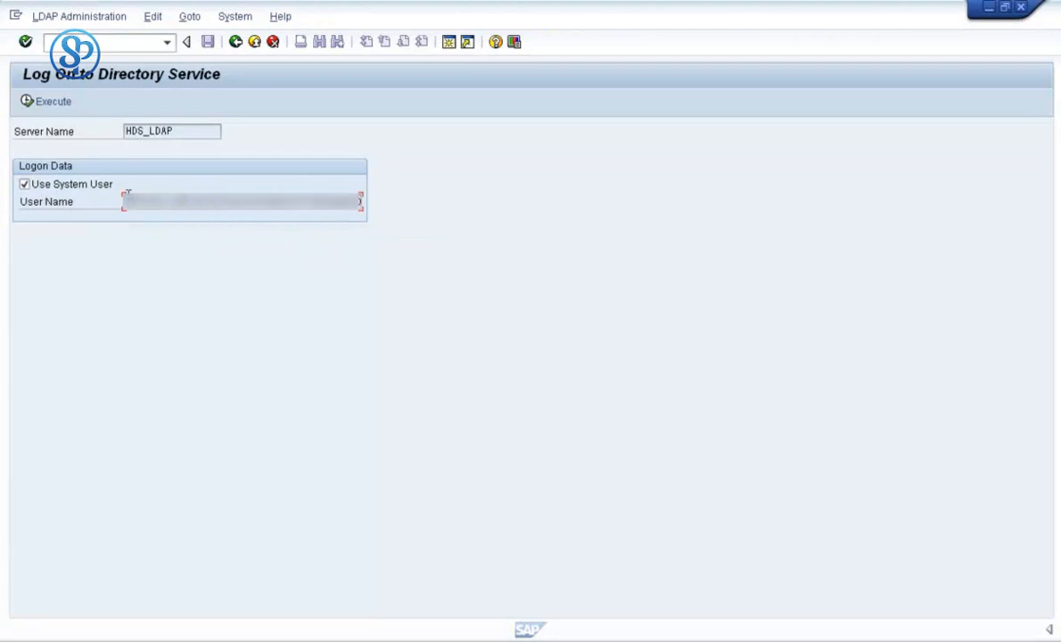
{"action": "left_click", "coordinate": [240, 200]}
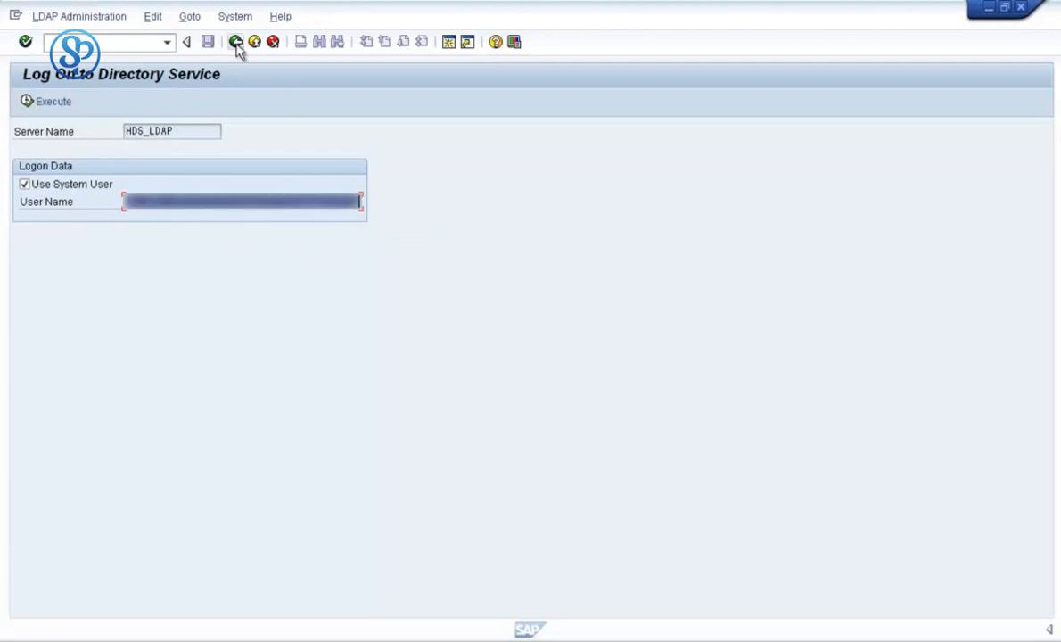
{"action": "left_click", "coordinate": [236, 43]}
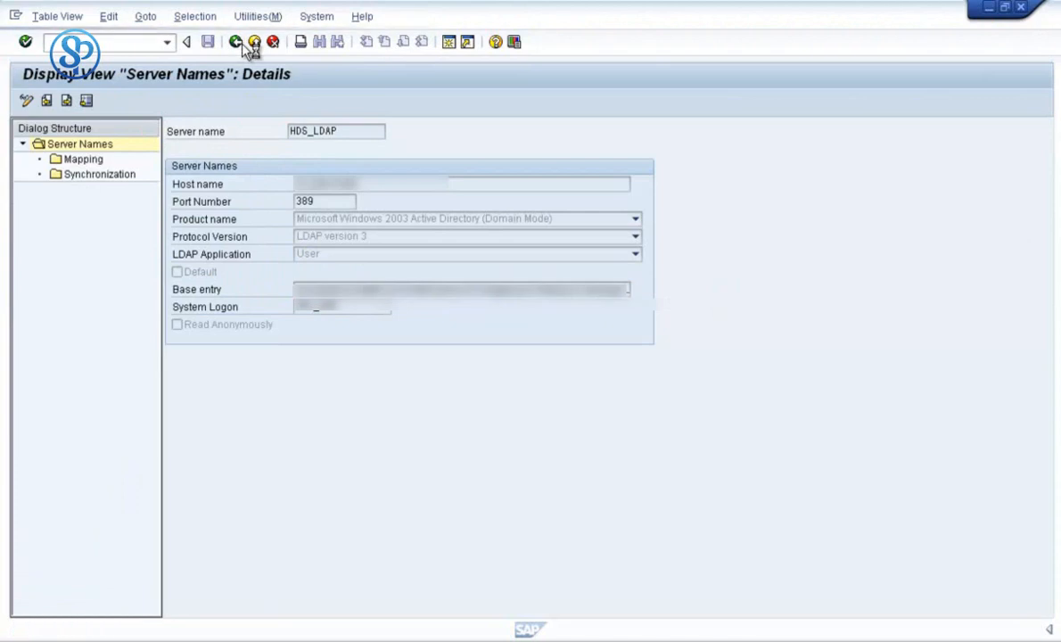
- Return to the connection screen and reopen the HDS_LDAP directory log-on
{"action": "left_click", "coordinate": [185, 43]}
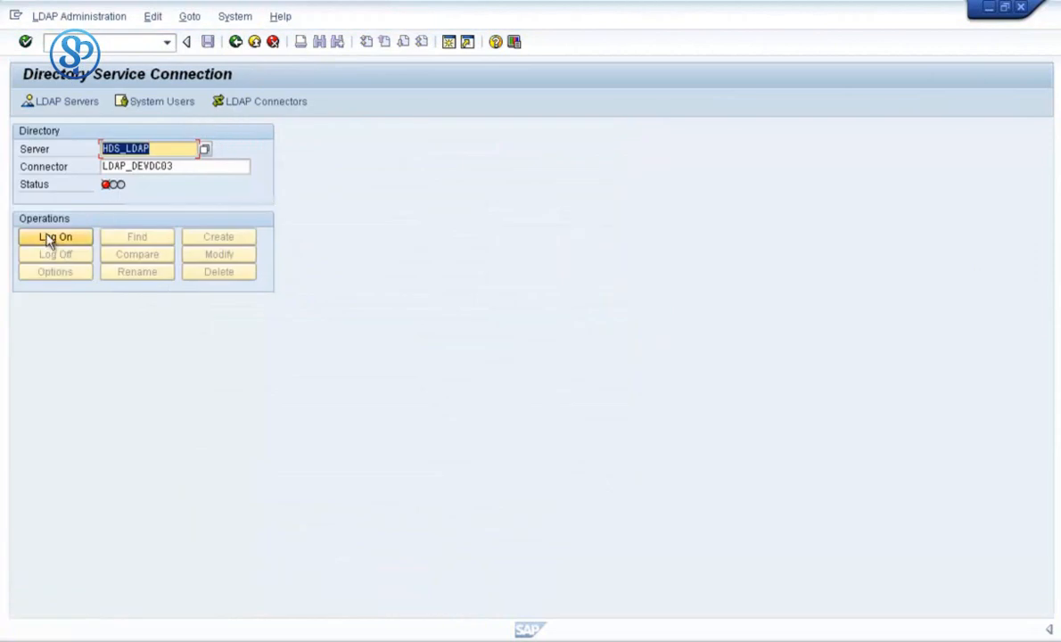
{"action": "left_click", "coordinate": [56, 237]}
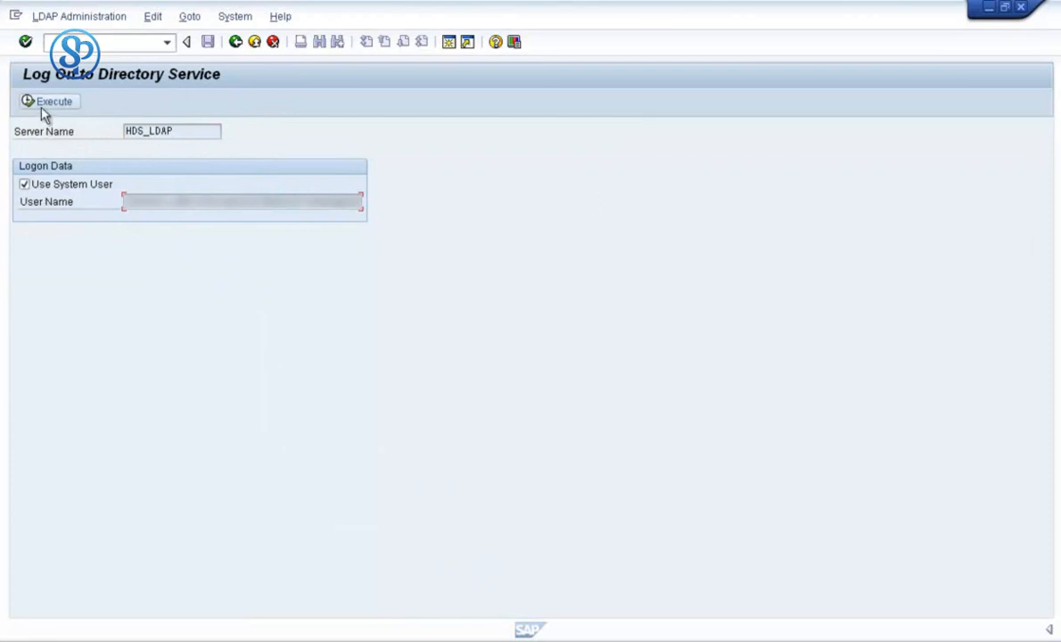
- Execute the system-user log-on to HDS_LDAP and start a Find in Directory search
{"action": "left_click", "coordinate": [50, 100]}
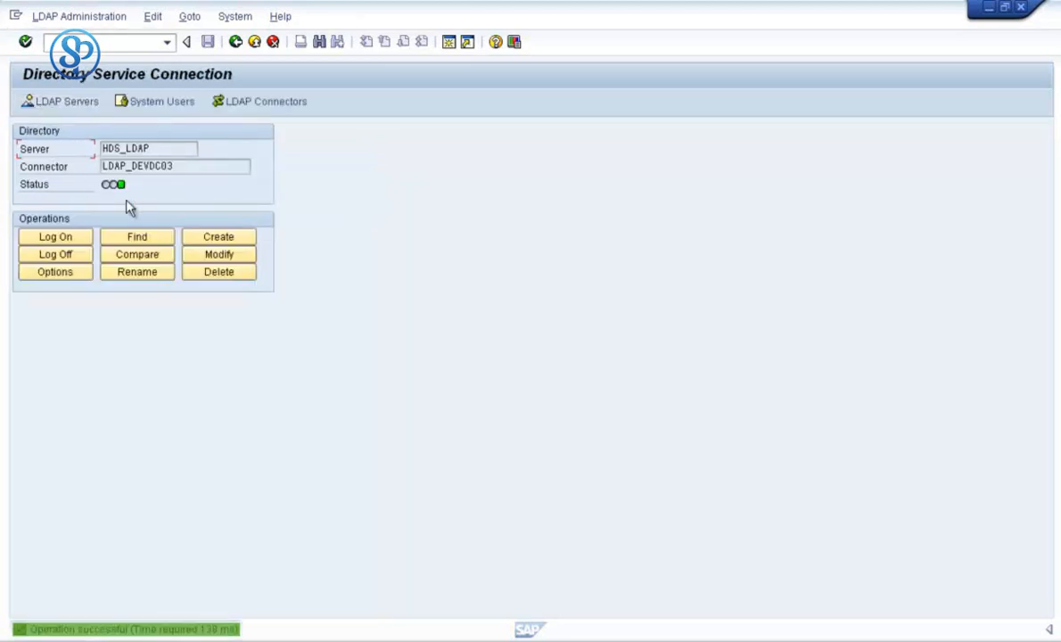
{"action": "mouse_move", "coordinate": [121, 194]}
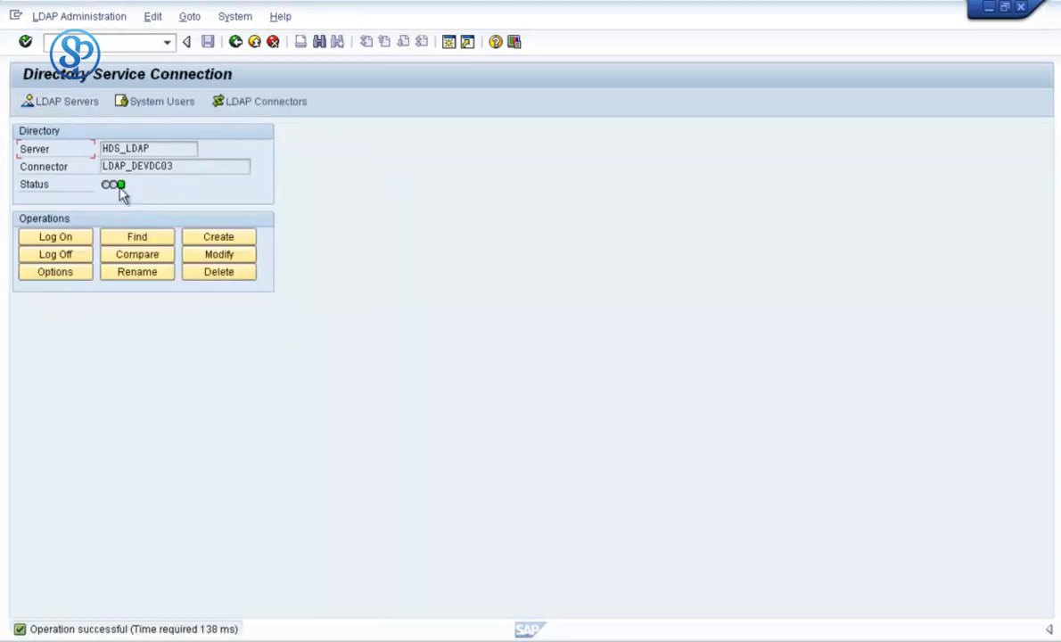
{"action": "mouse_move", "coordinate": [117, 183]}
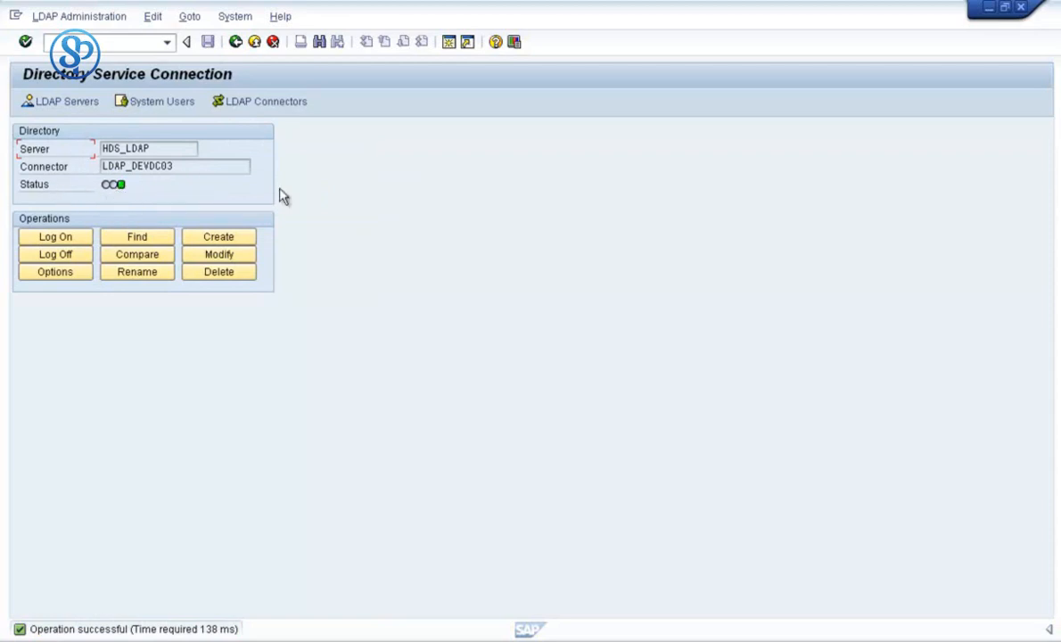
{"action": "mouse_move", "coordinate": [139, 183]}
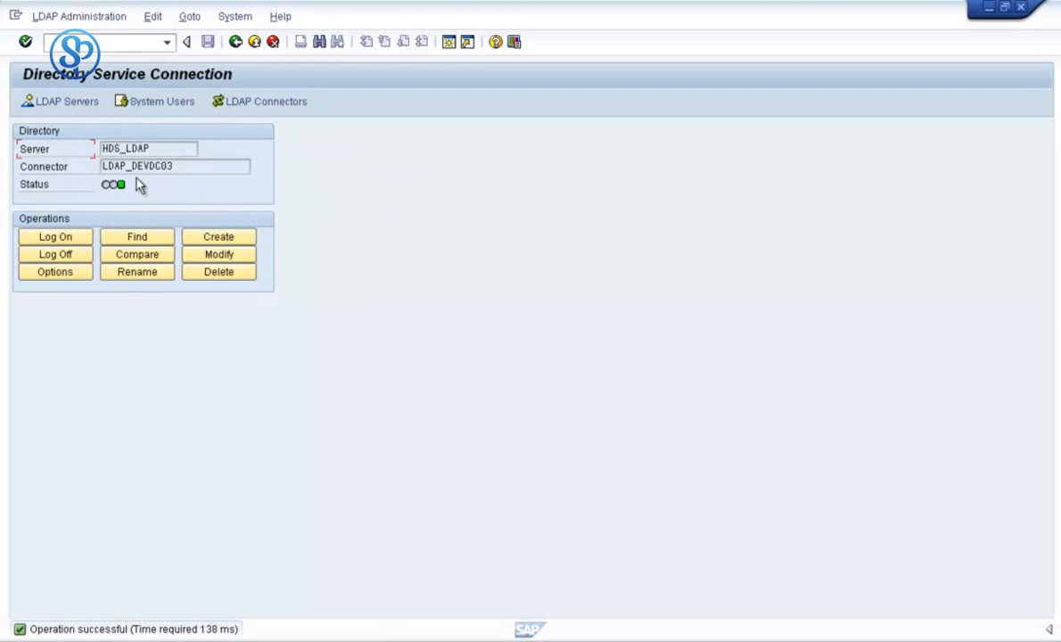
{"action": "mouse_move", "coordinate": [171, 220]}
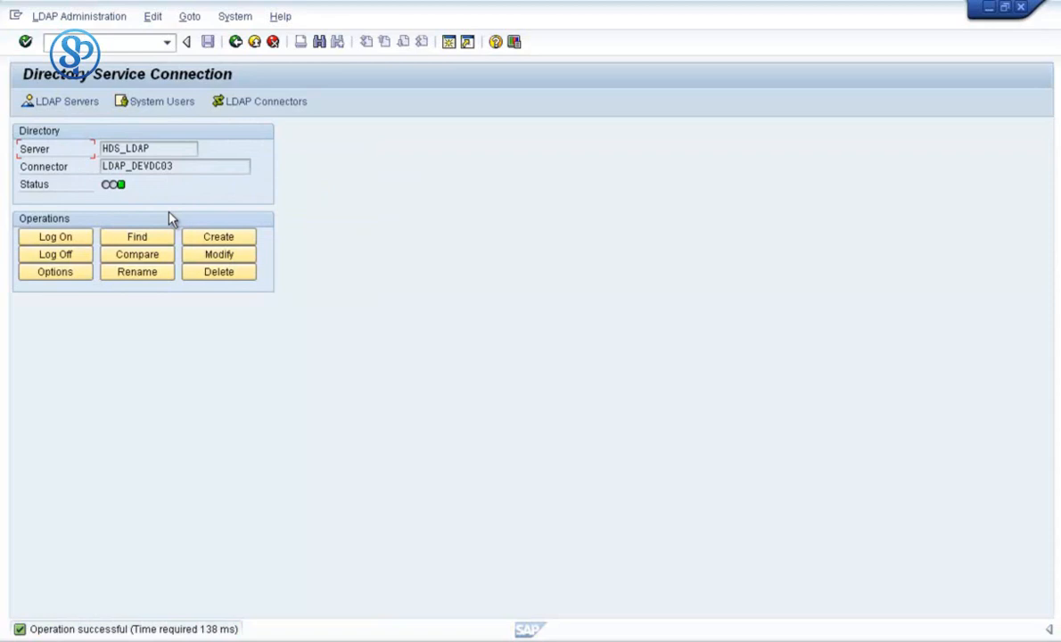
{"action": "mouse_move", "coordinate": [181, 261]}
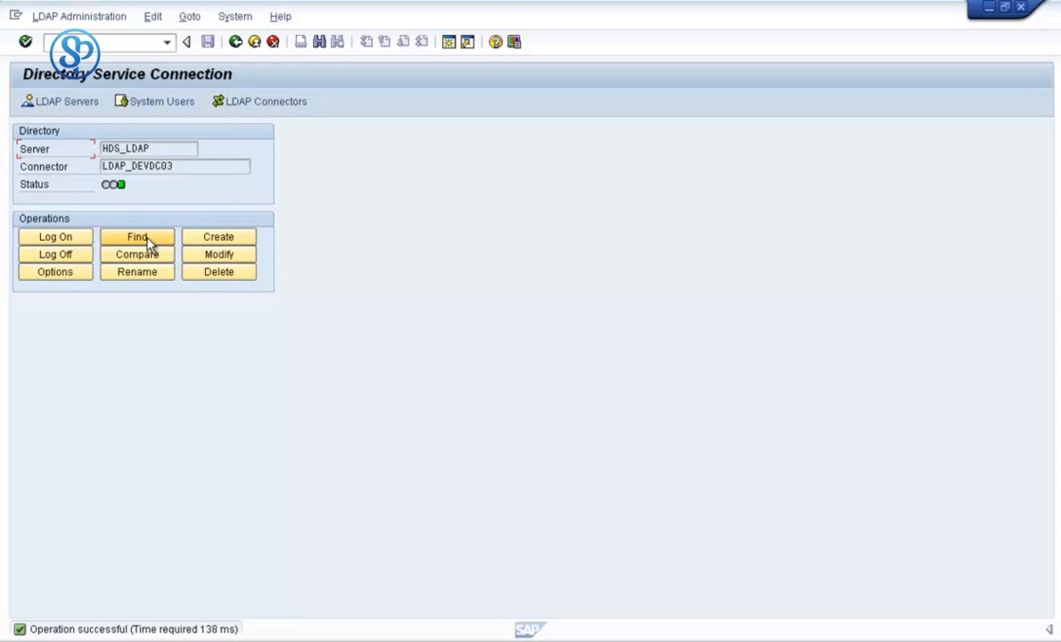
{"action": "left_click", "coordinate": [135, 236]}
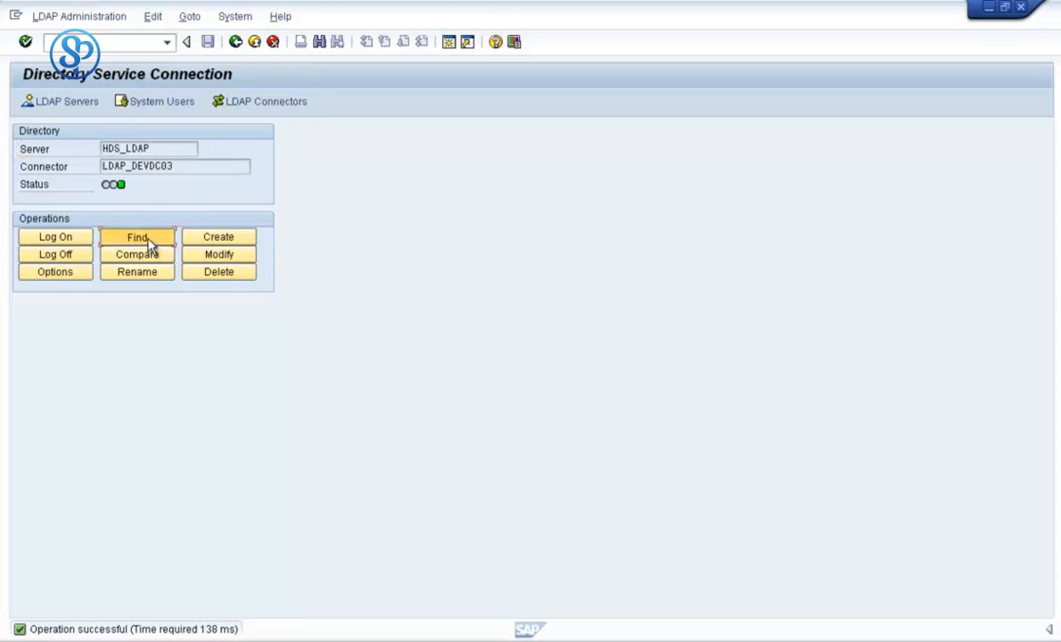
{"action": "left_click", "coordinate": [135, 237]}
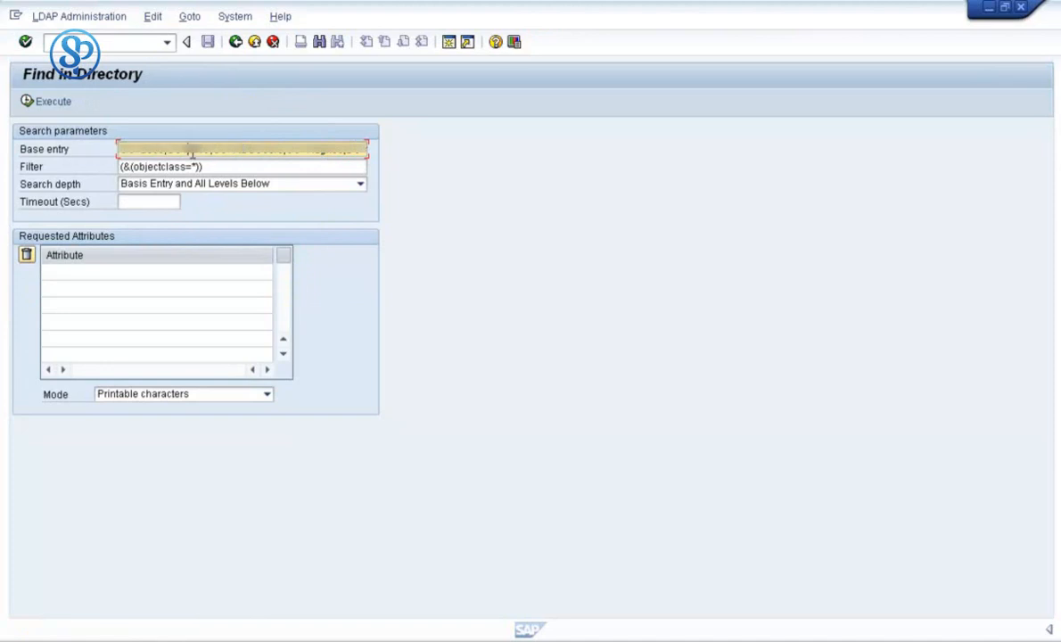
- Extend the filter to (&(objectclass=*)(samaccountname=)) with an empty samaccountname condition
{"action": "left_click", "coordinate": [241, 168]}
{"action": "type", "text": "("}
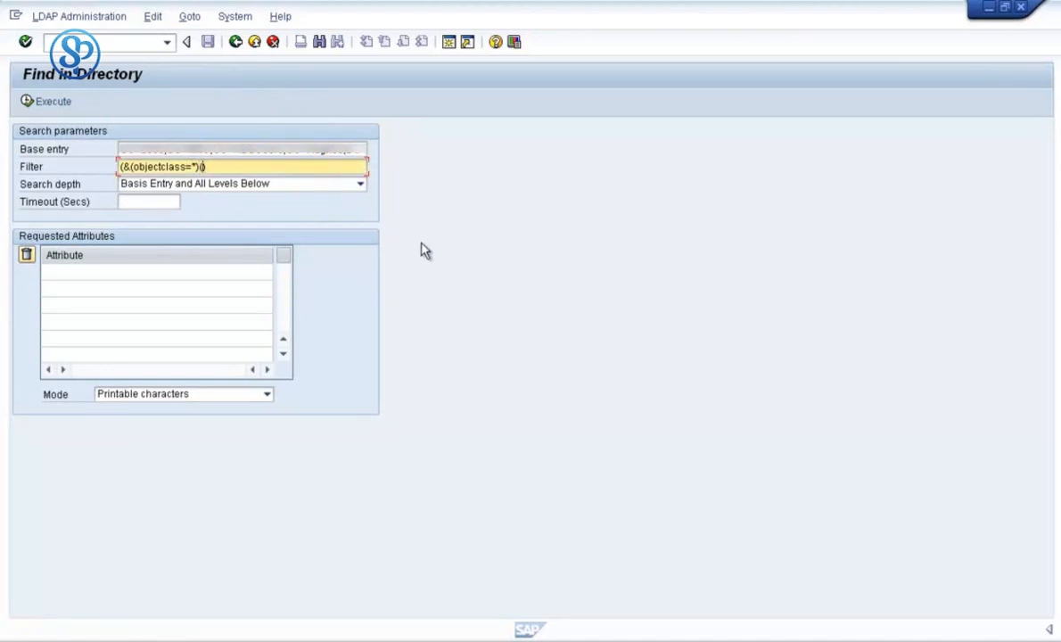
{"action": "type", "text": "sa"}
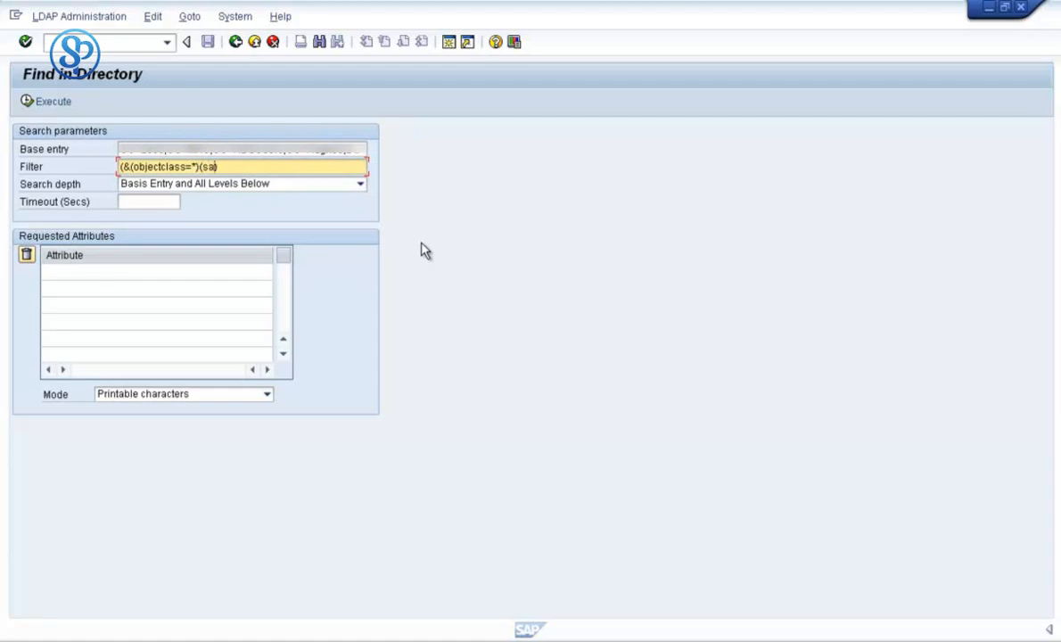
{"action": "type", "text": "macc"}
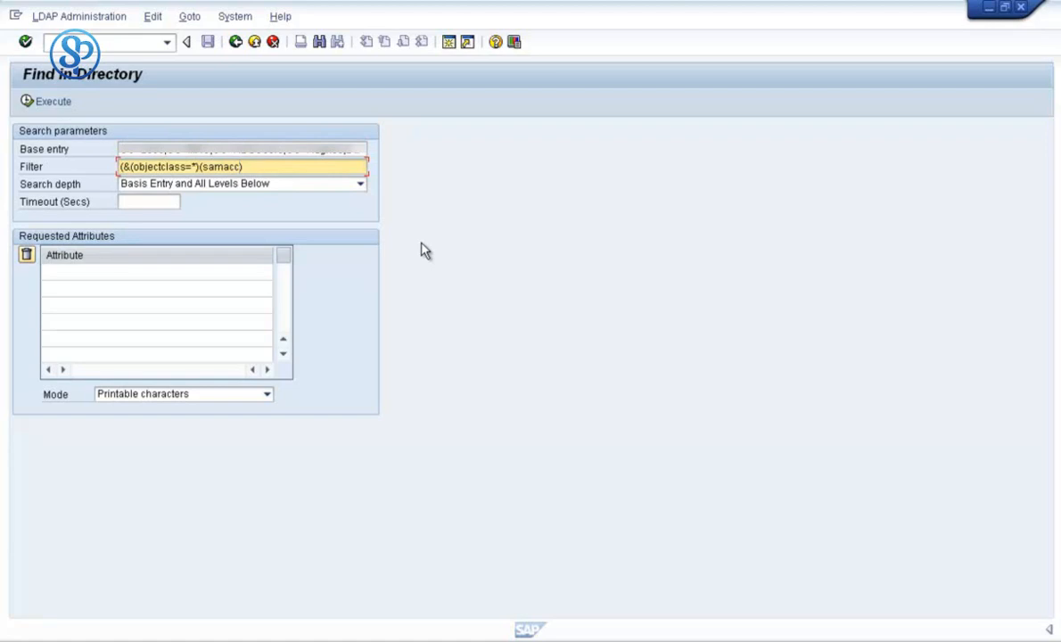
{"action": "type", "text": "out"}
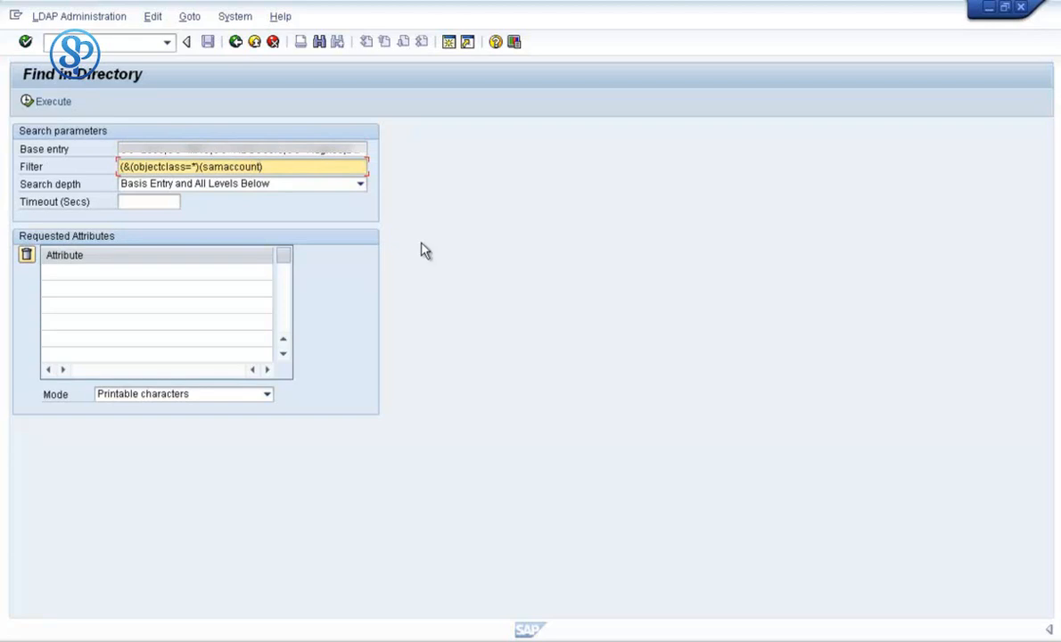
{"action": "type", "text": "name="}
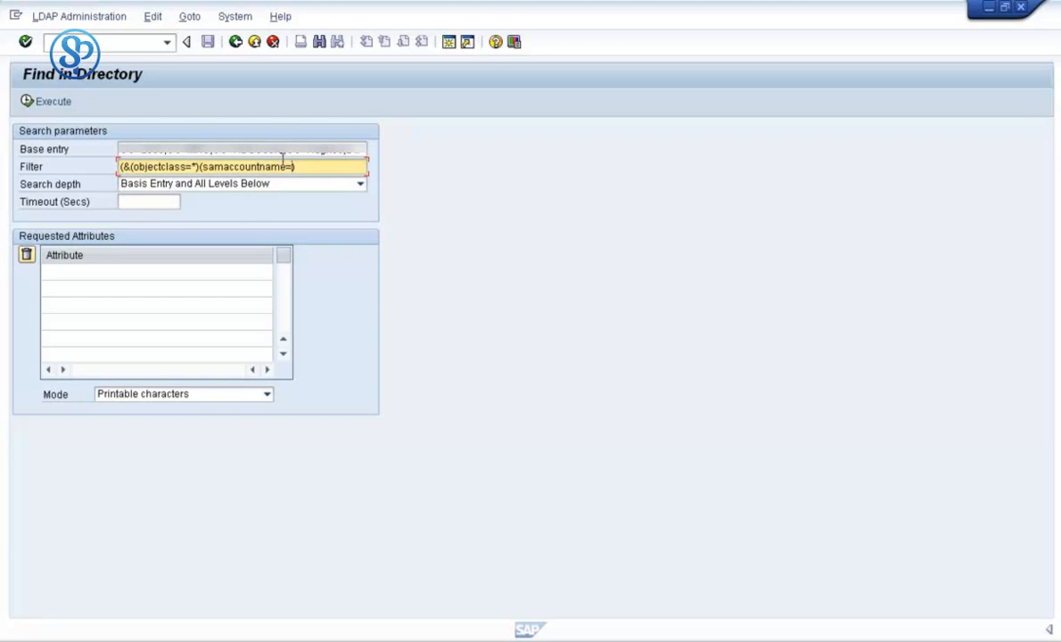
{"action": "double_click", "coordinate": [243, 168]}
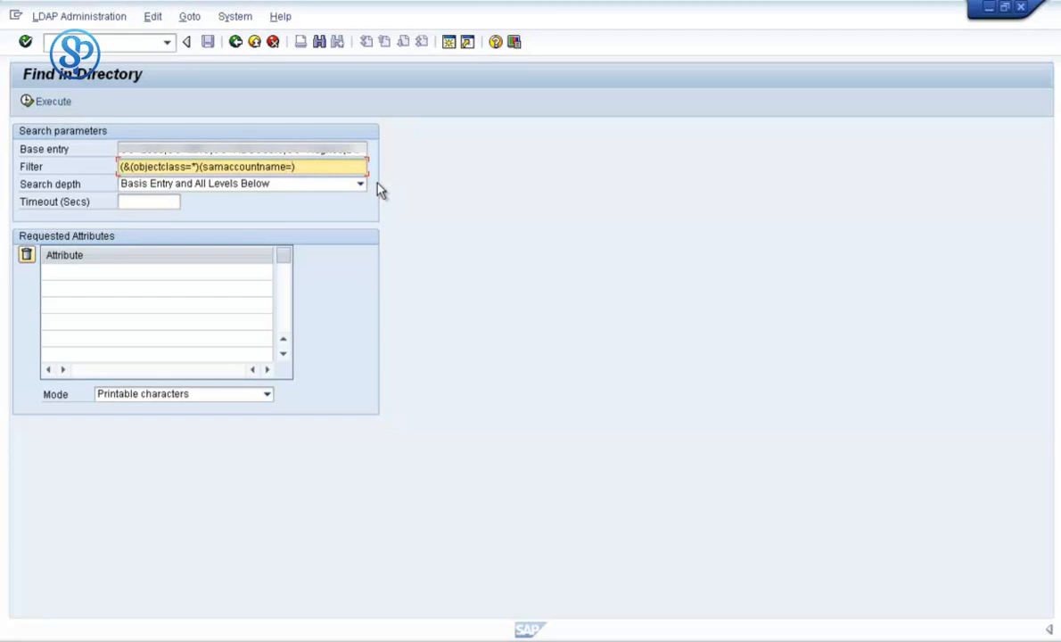
- Complete the filter as (&(objectclass=*)(samaccountname=sa*)), replacing the earlier aa value
{"action": "type", "text": "aa*"}
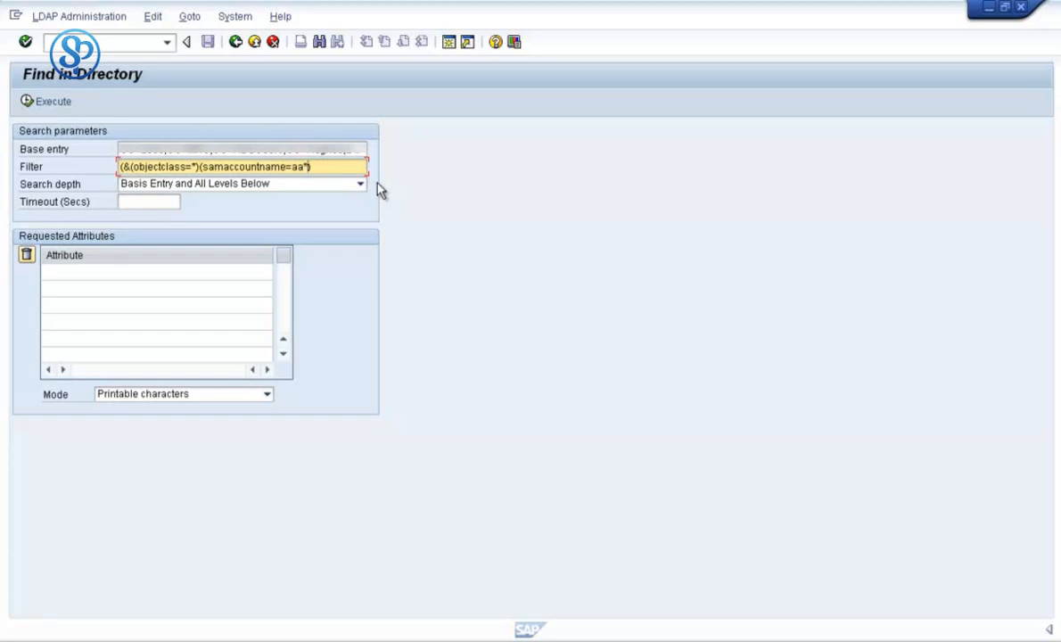
{"action": "type", "text": ")"}
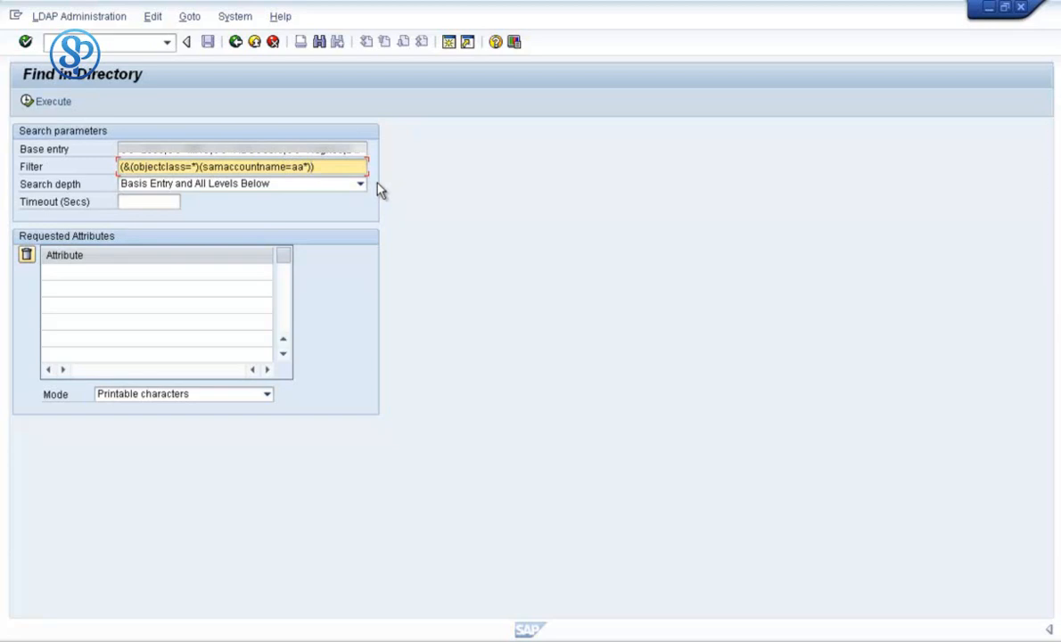
{"action": "mouse_move", "coordinate": [346, 183]}
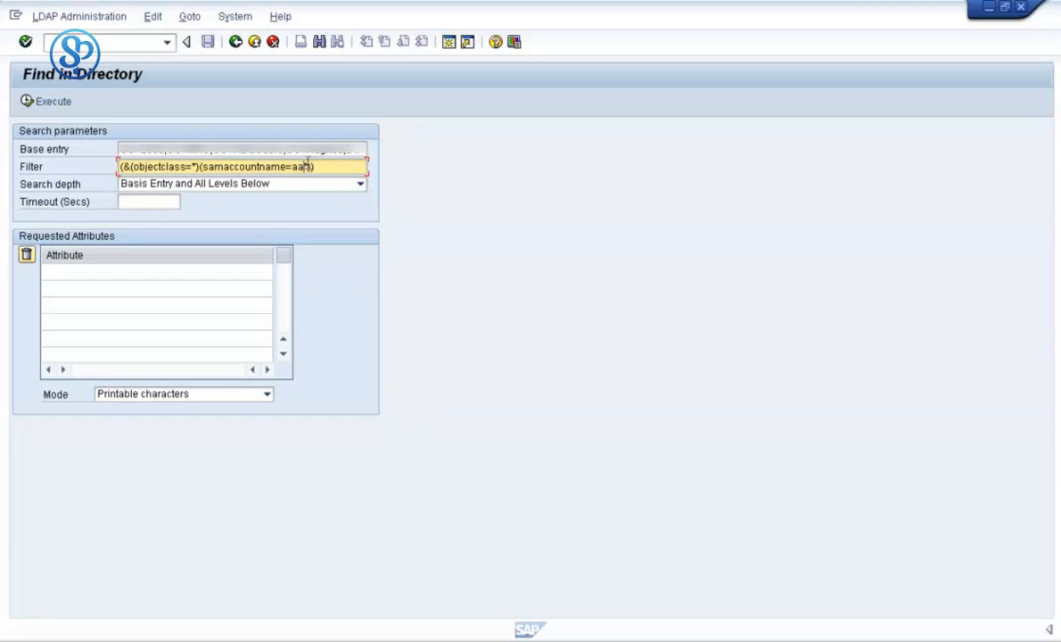
{"action": "double_click", "coordinate": [300, 168]}
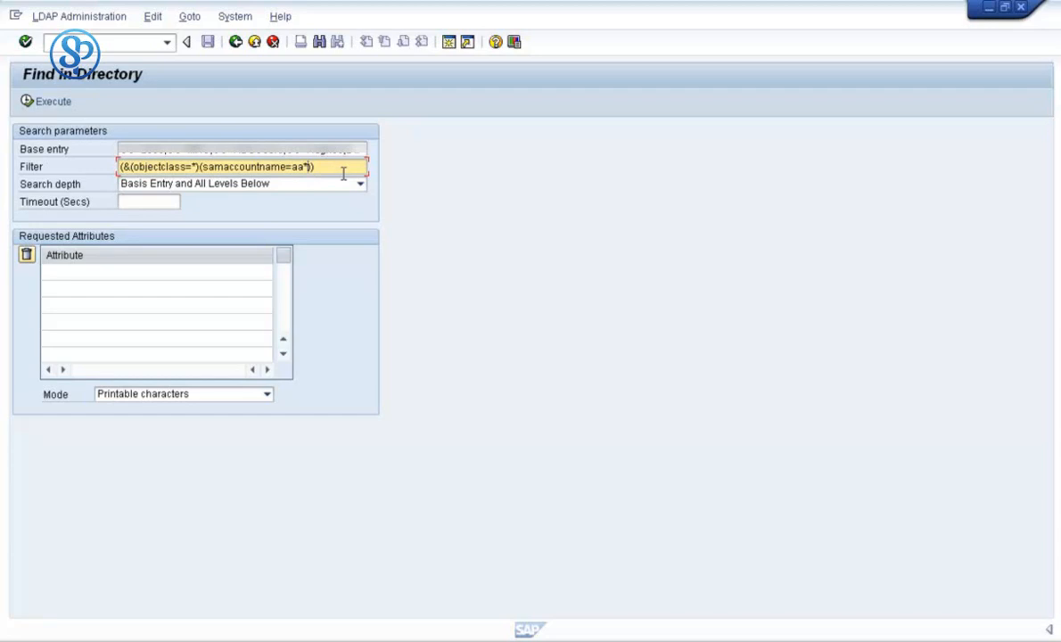
{"action": "key", "text": "Backspace"}
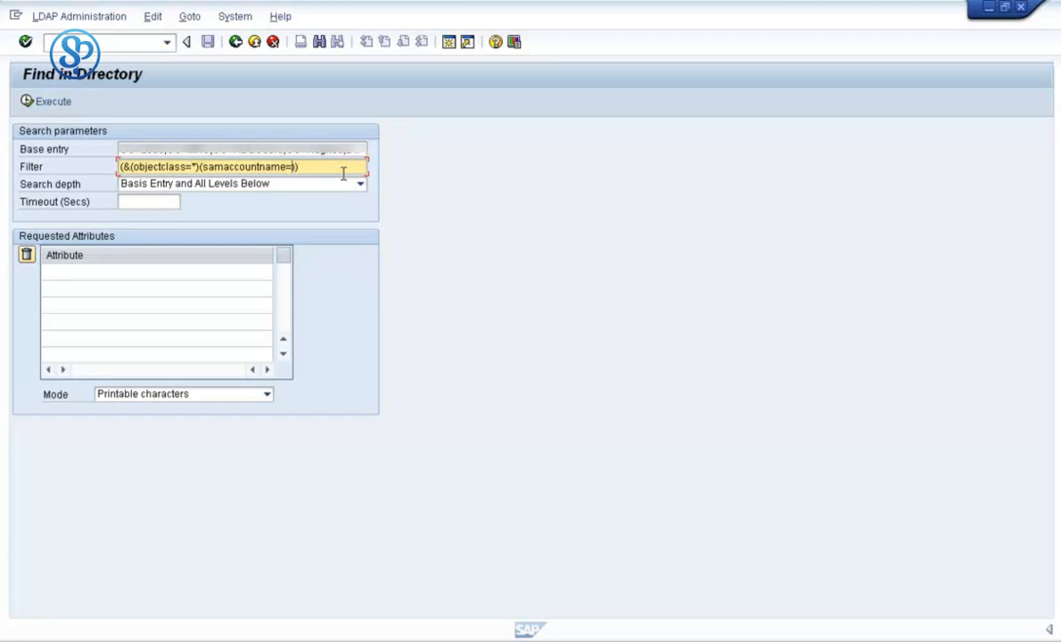
{"action": "type", "text": "sa*"}
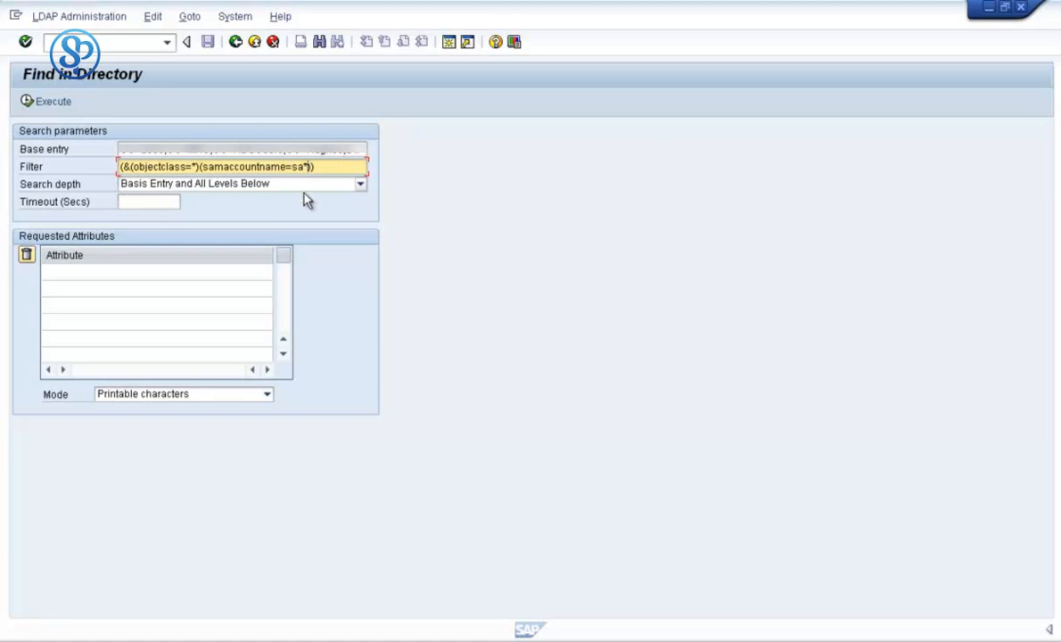
{"action": "mouse_move", "coordinate": [55, 105]}
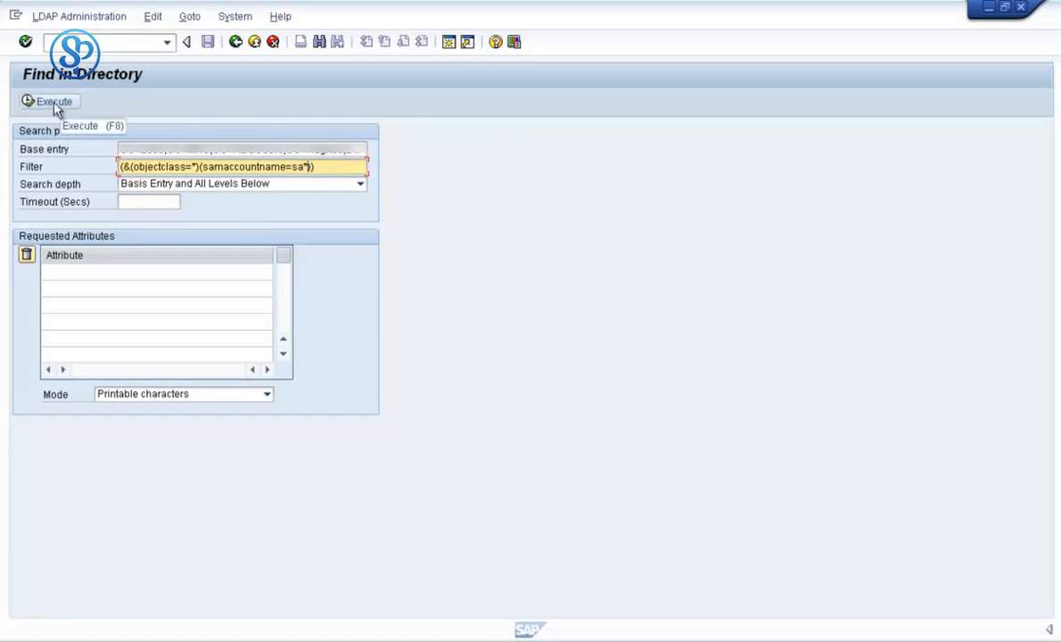
{"action": "mouse_move", "coordinate": [312, 174]}
{"action": "type", "text": ")"}
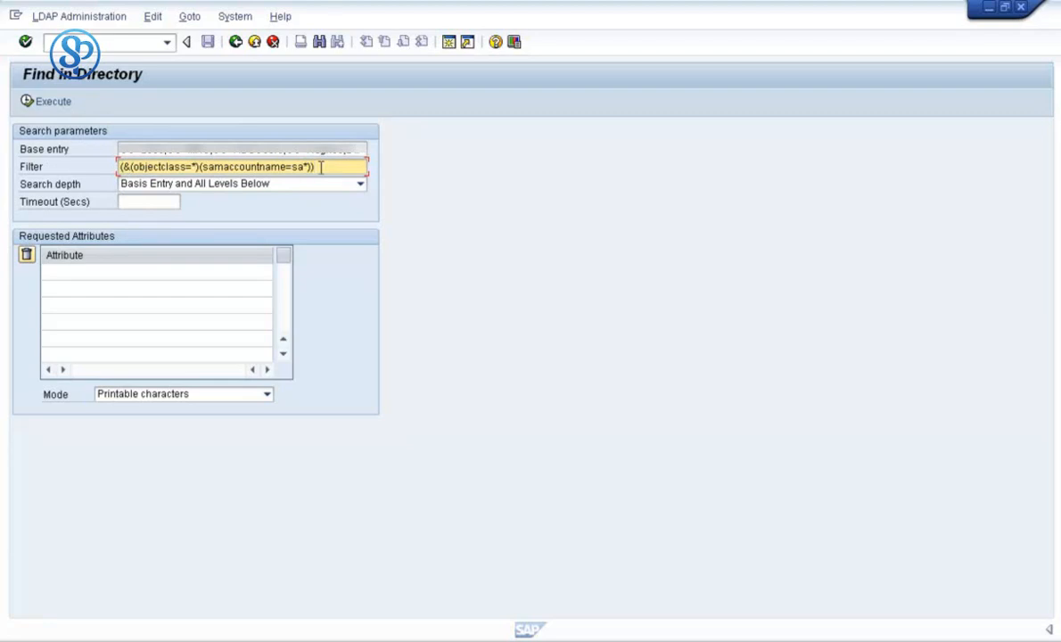
{"action": "mouse_move", "coordinate": [253, 168]}
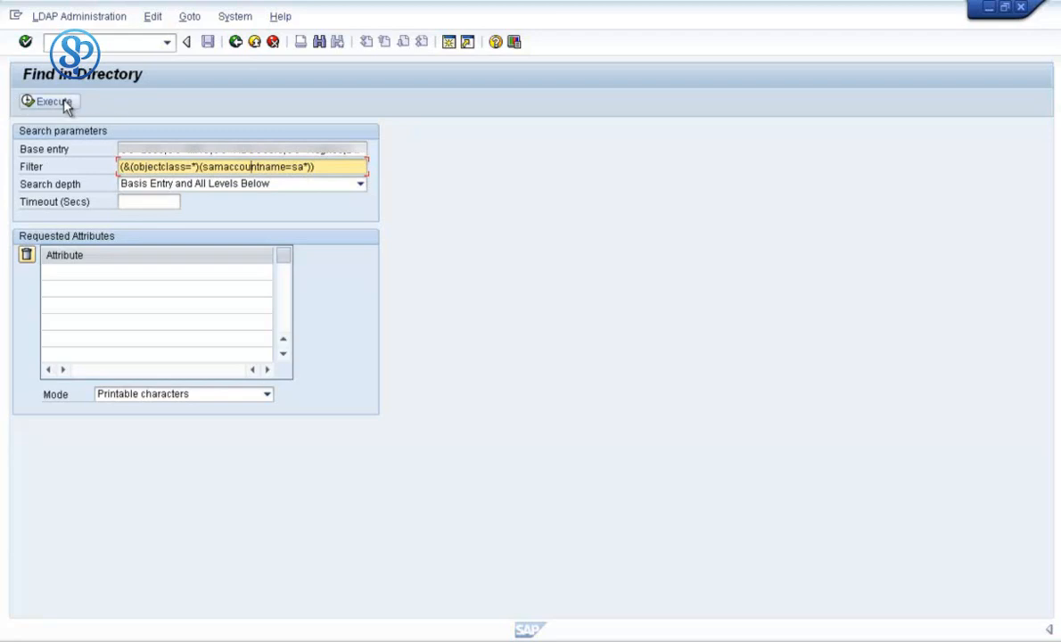
- Execute the sa* sAMAccountName search, review the matching account's attributes and close the results
{"action": "left_click", "coordinate": [46, 100]}
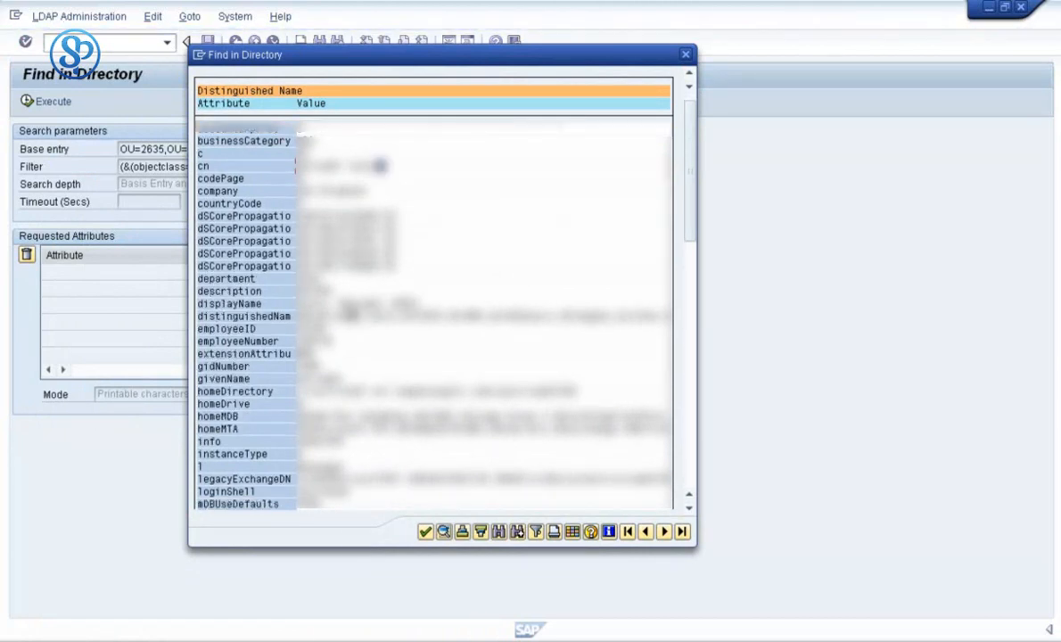
{"action": "scroll", "scroll_direction": "down", "scroll_amount": 3}
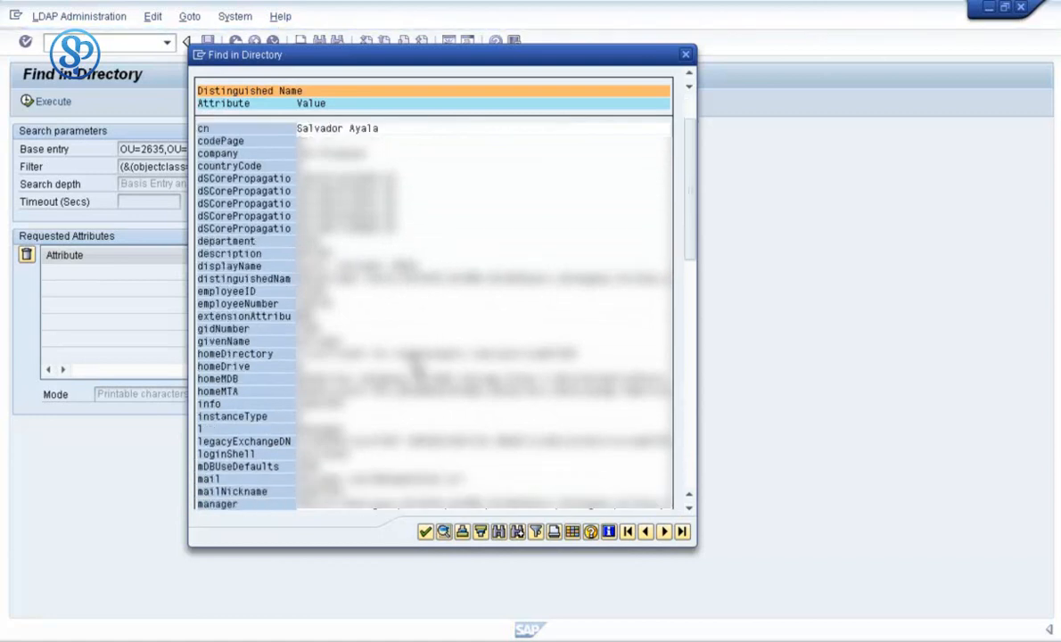
{"action": "scroll", "scroll_direction": "down", "scroll_amount": 3}
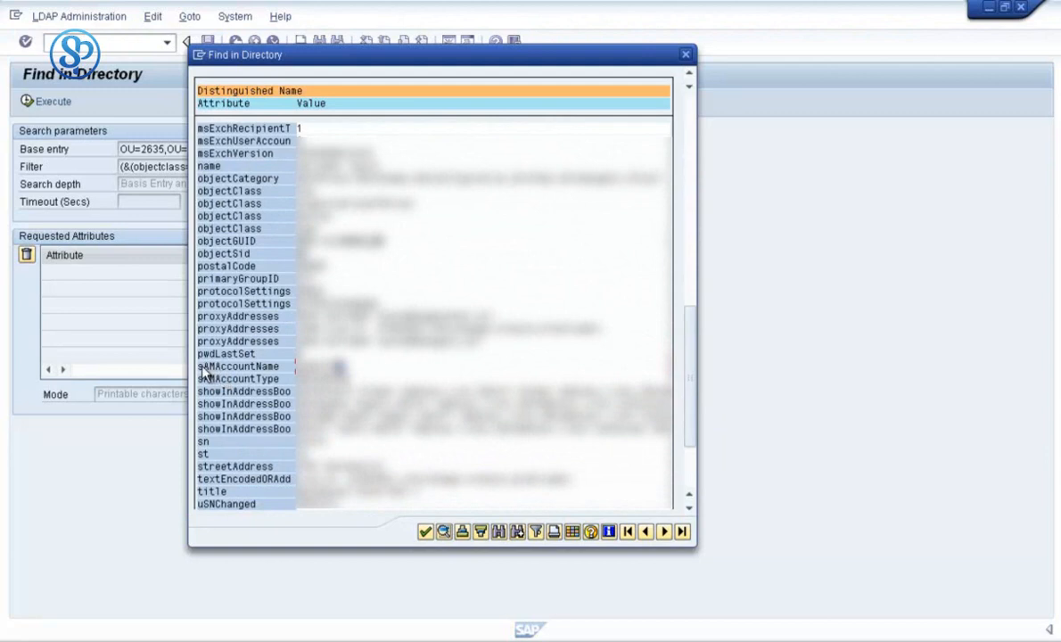
{"action": "left_click", "coordinate": [239, 366]}
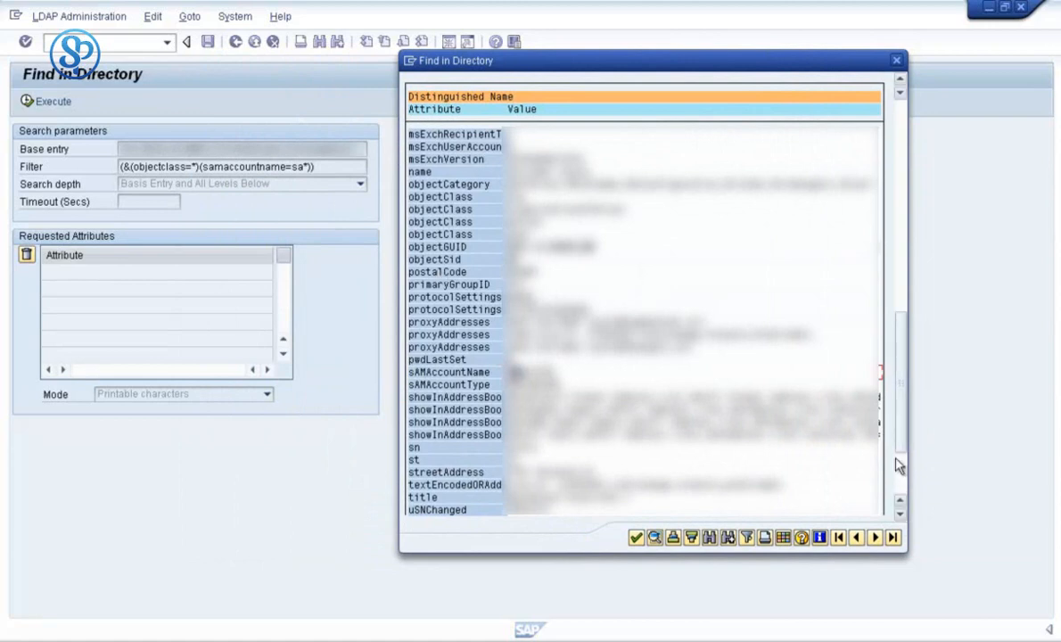
{"action": "scroll", "scroll_direction": "down", "scroll_amount": 3}
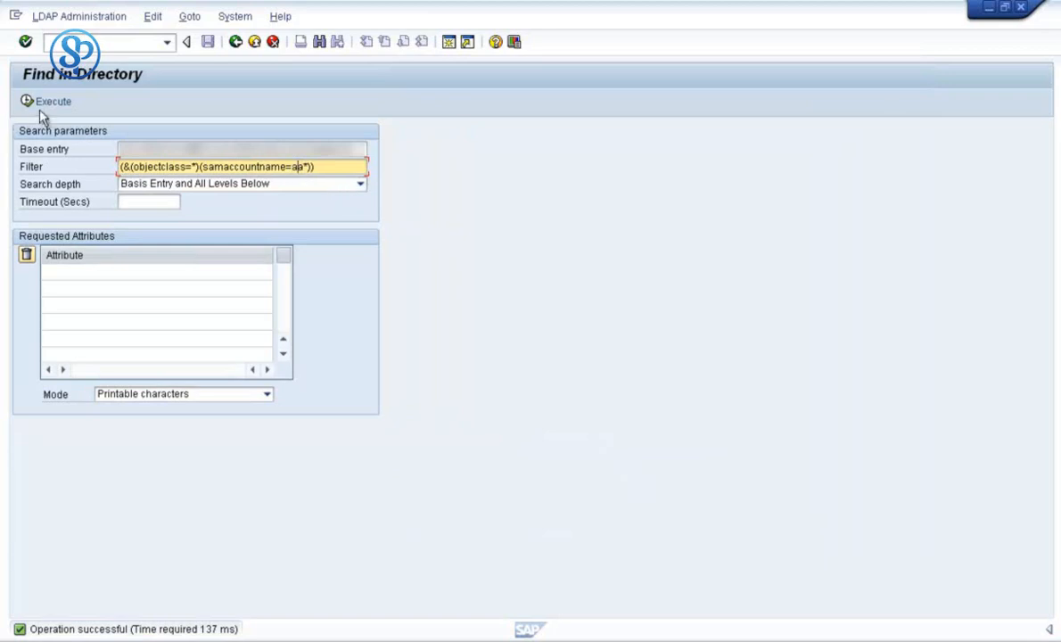
- Execute the aa* sAMAccountName search and scroll through the several matching CN entries
{"action": "left_click", "coordinate": [46, 100]}
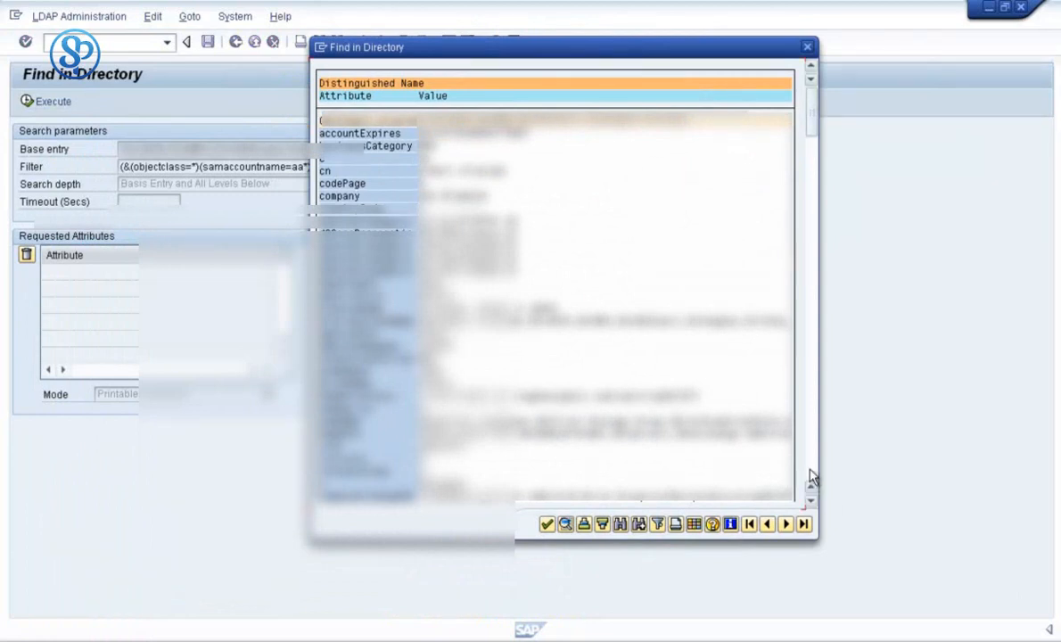
{"action": "scroll", "scroll_direction": "down", "scroll_amount": 3}
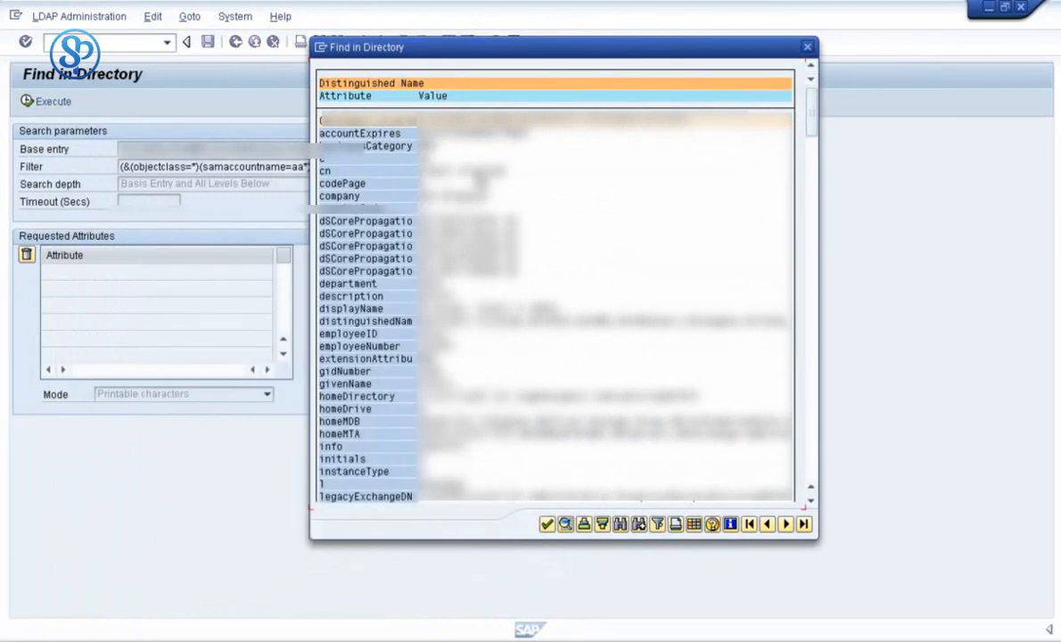
{"action": "scroll", "scroll_direction": "down", "scroll_amount": 3}
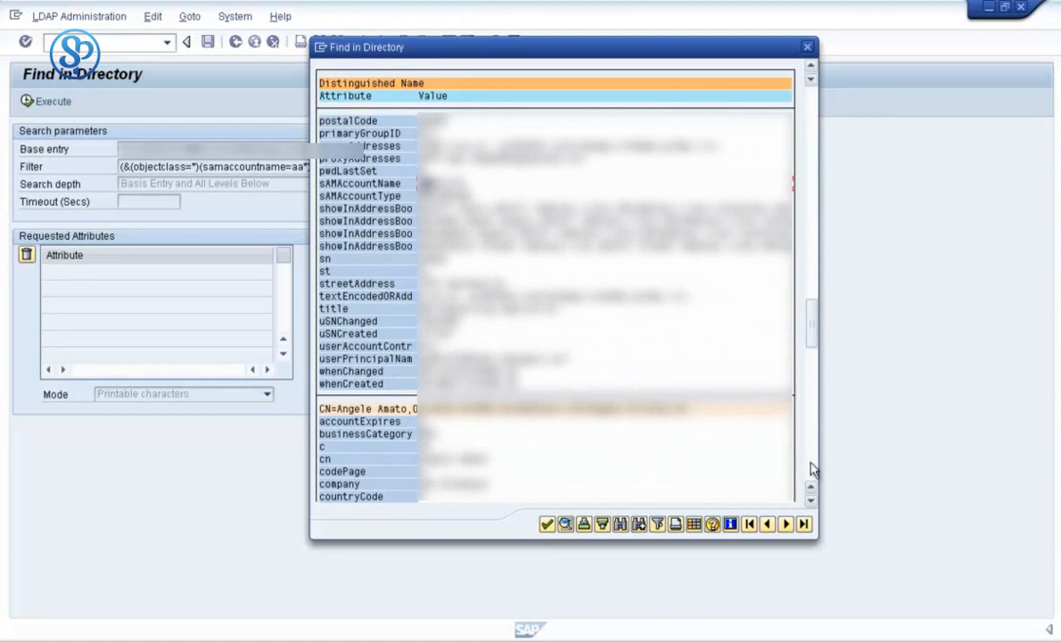
{"action": "scroll", "scroll_direction": "down", "scroll_amount": 3}
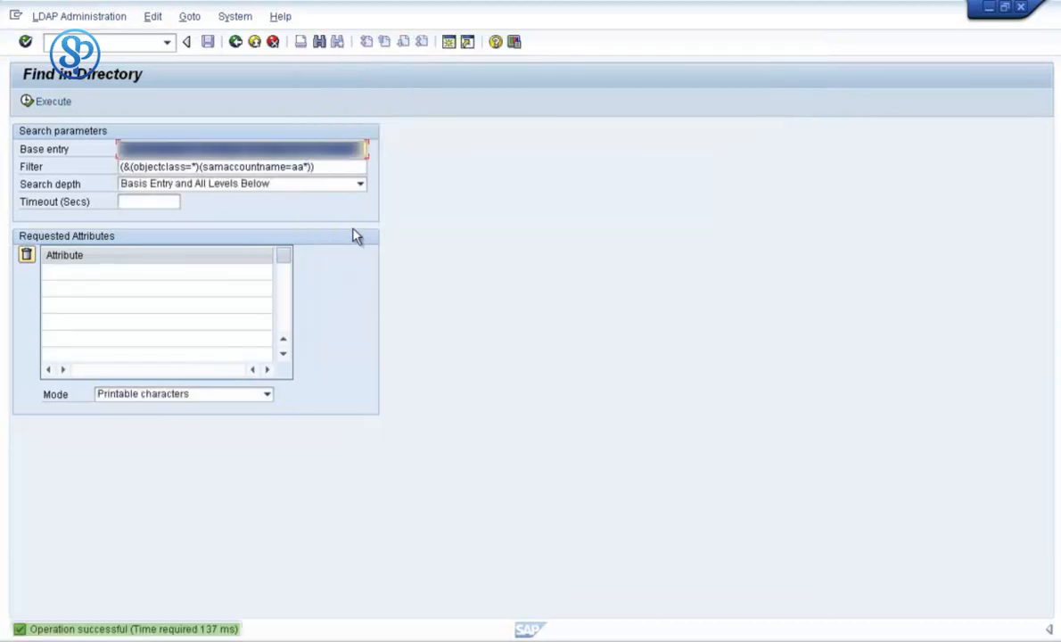
{"action": "mouse_move", "coordinate": [317, 192]}
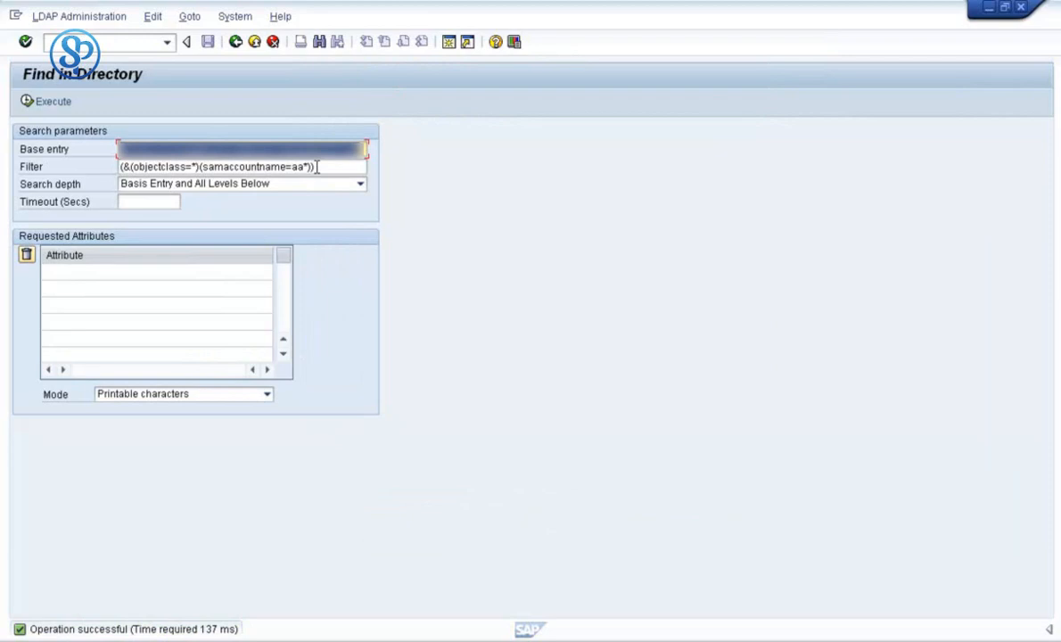
{"action": "mouse_move", "coordinate": [27, 122]}
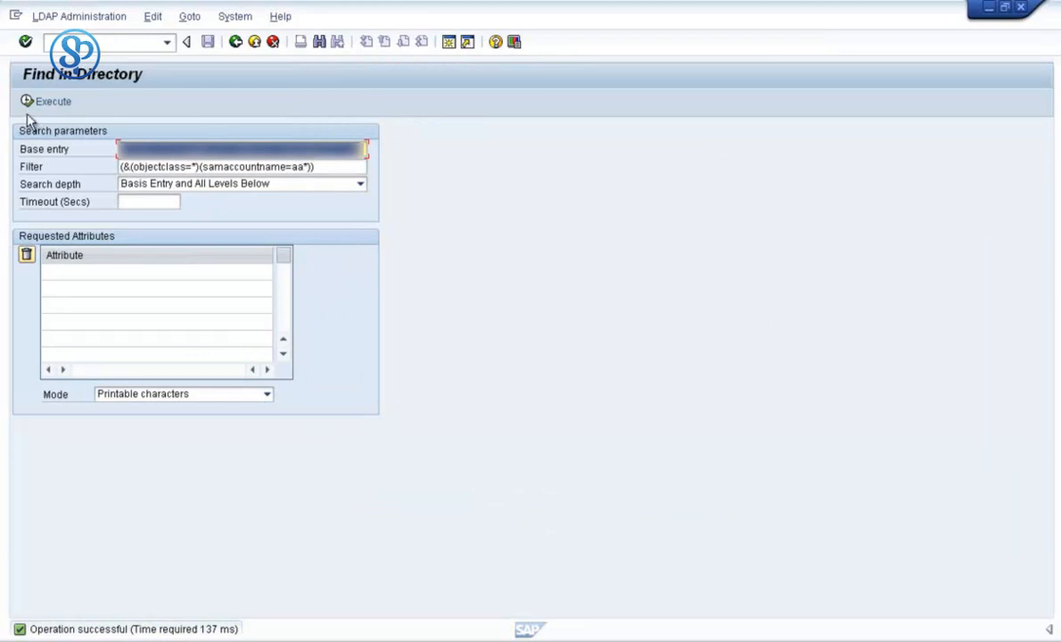
- Execute the aa* search again and confirm the result popup closed with the green check
{"action": "left_click", "coordinate": [46, 100]}
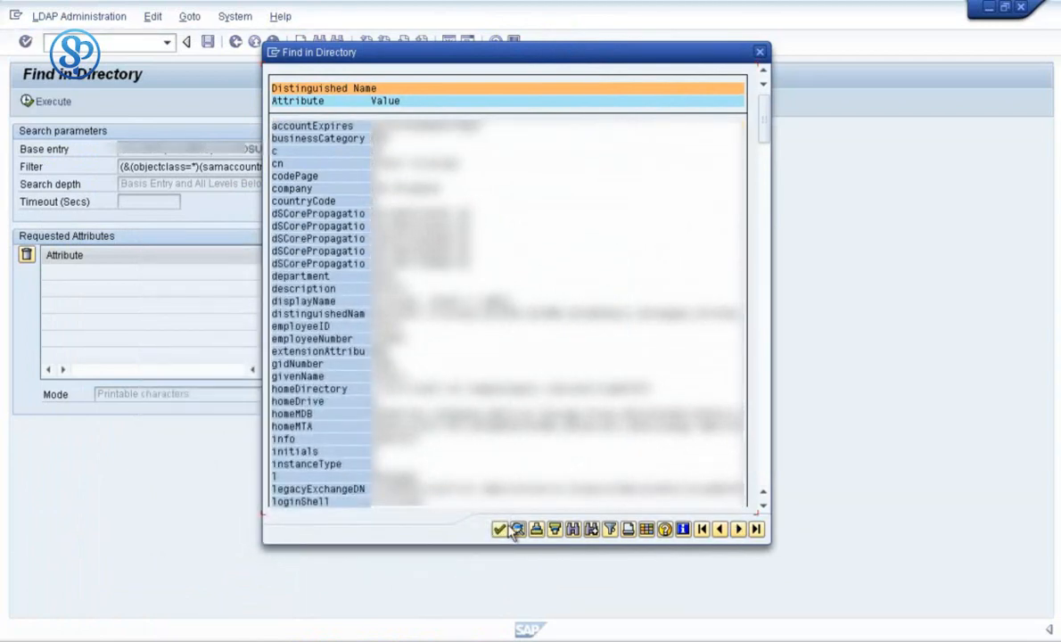
{"action": "left_click", "coordinate": [500, 528]}
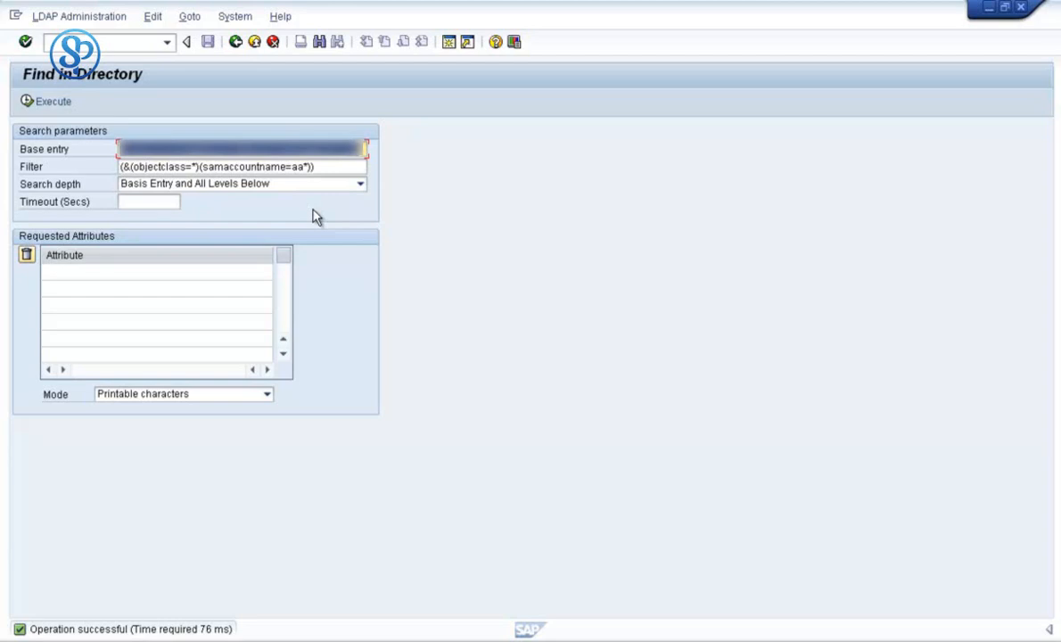
{"action": "mouse_move", "coordinate": [325, 217]}
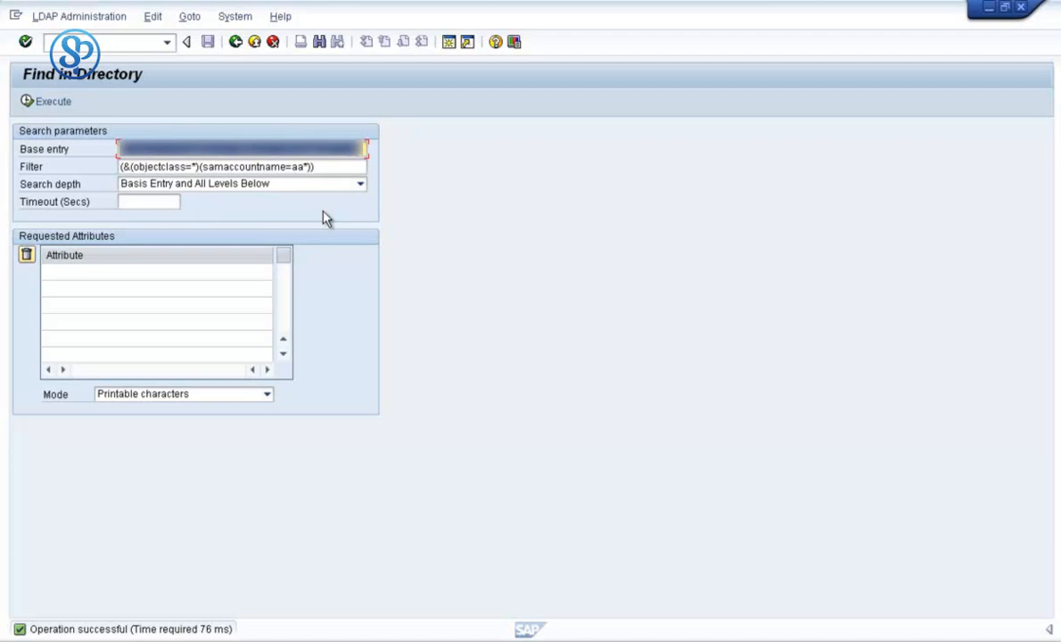
{"action": "mouse_move", "coordinate": [222, 63]}
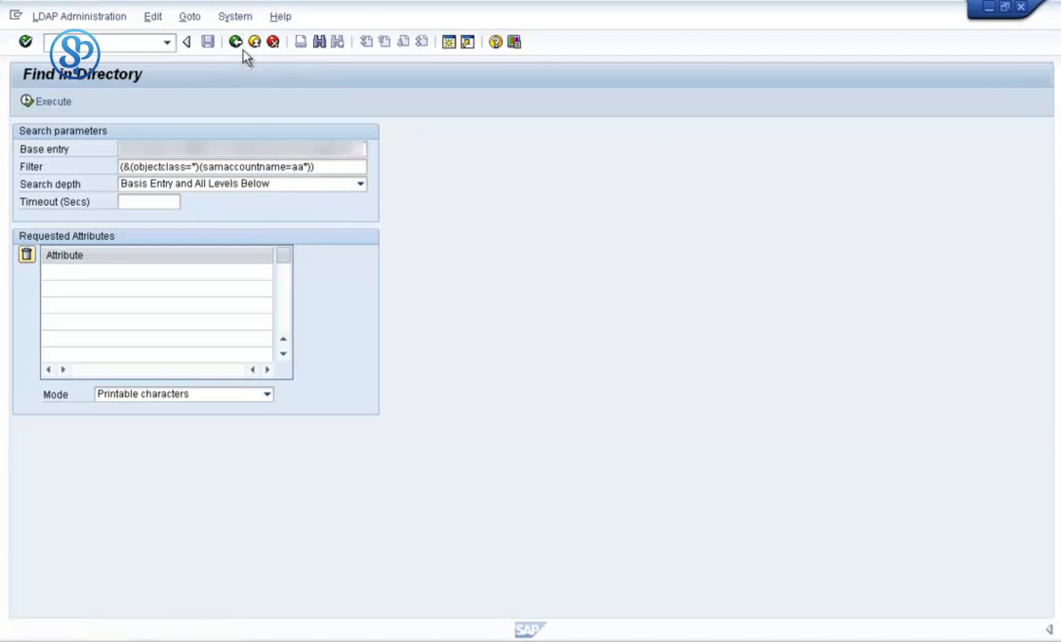
- Go back from Find in Directory to the Directory Service Connection screen for LDAP_DEVDC03
{"action": "left_click", "coordinate": [185, 42]}
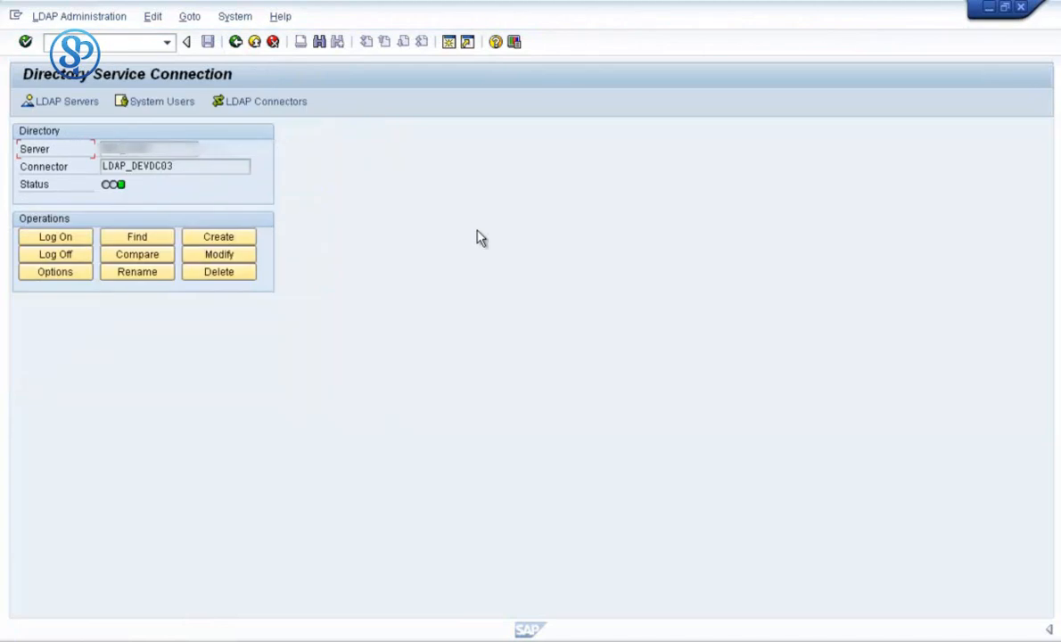